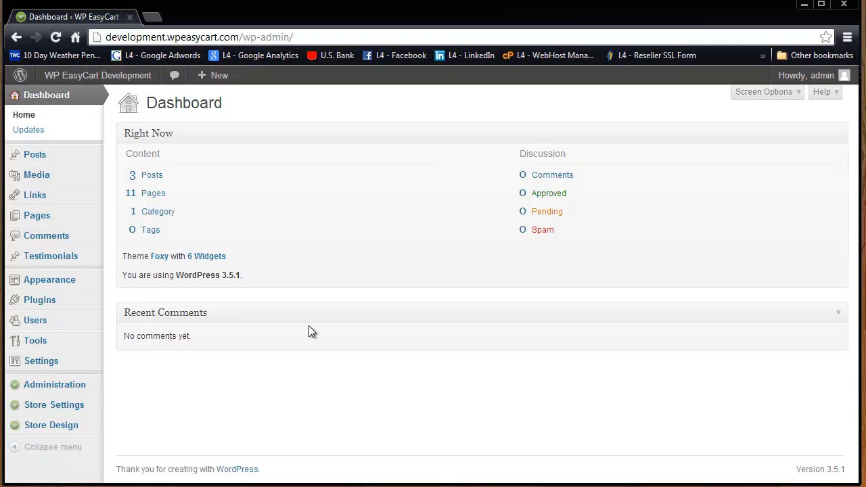
mouse_move(308, 267)
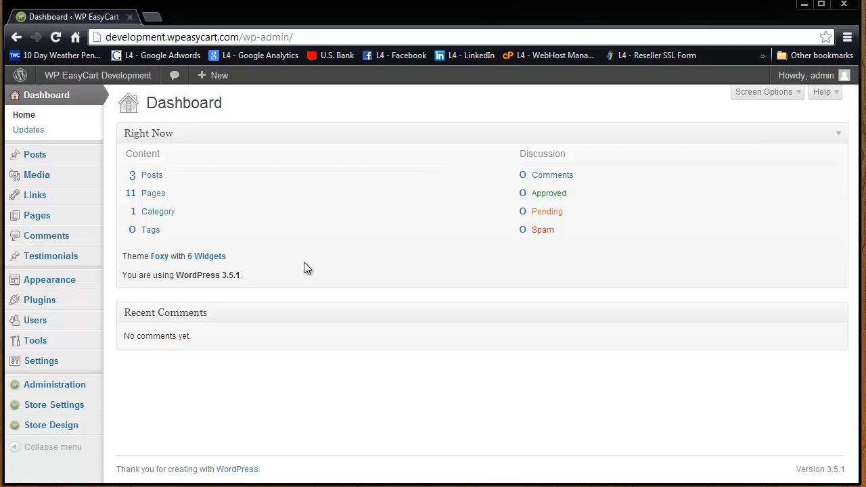
mouse_move(287, 246)
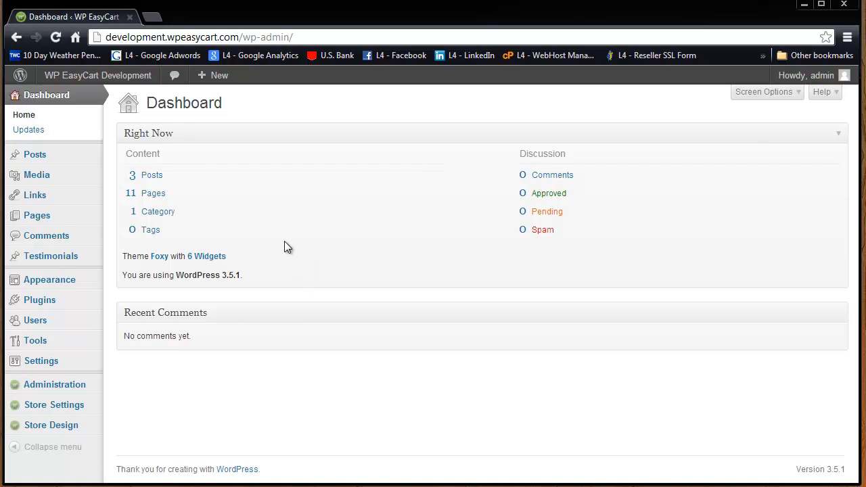
mouse_move(265, 239)
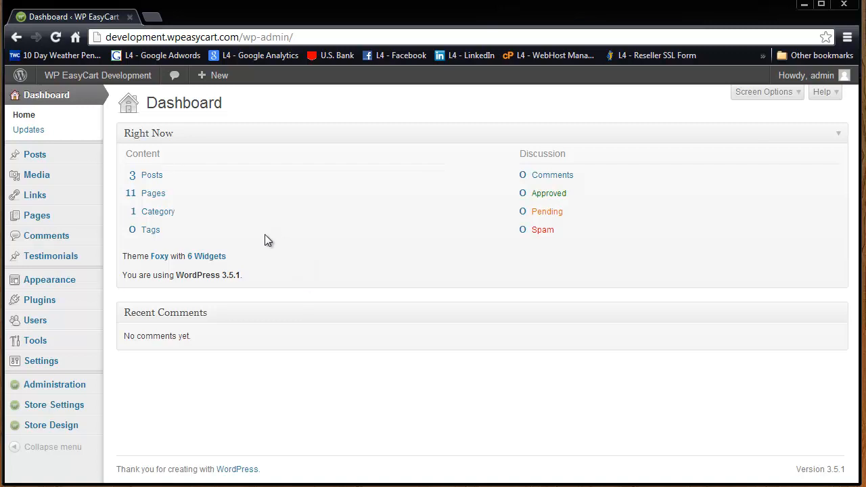
mouse_move(93, 111)
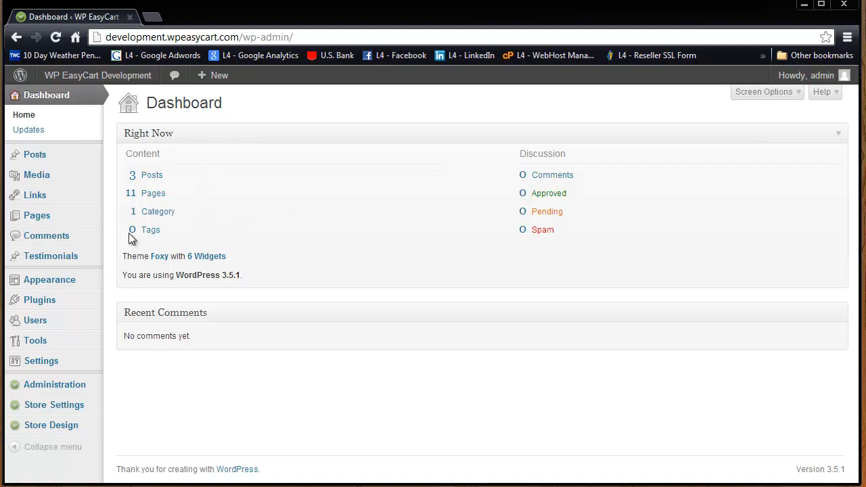
mouse_move(232, 237)
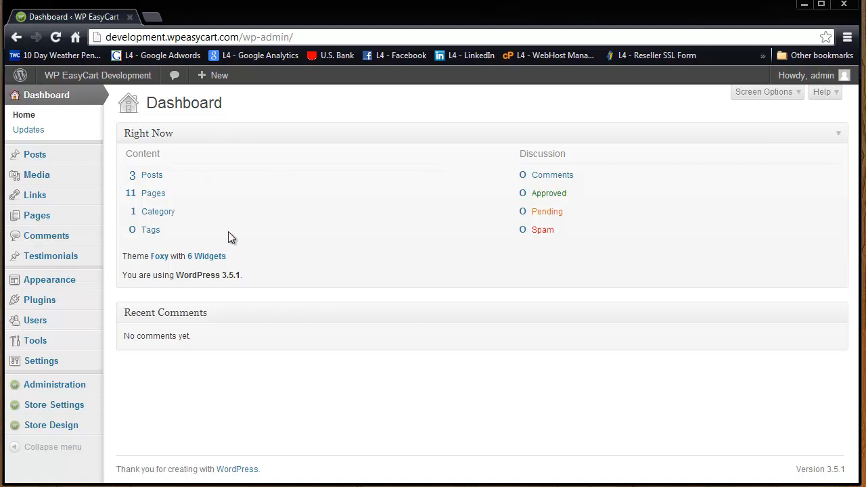
mouse_move(54, 385)
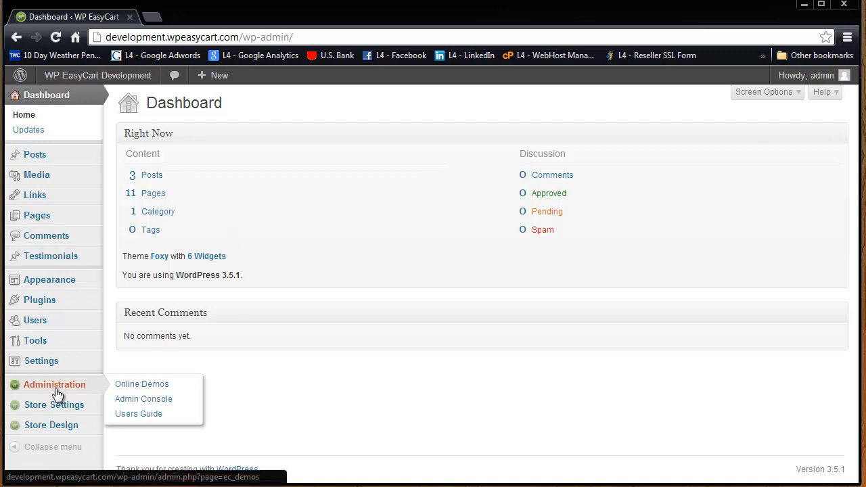
mouse_move(53, 405)
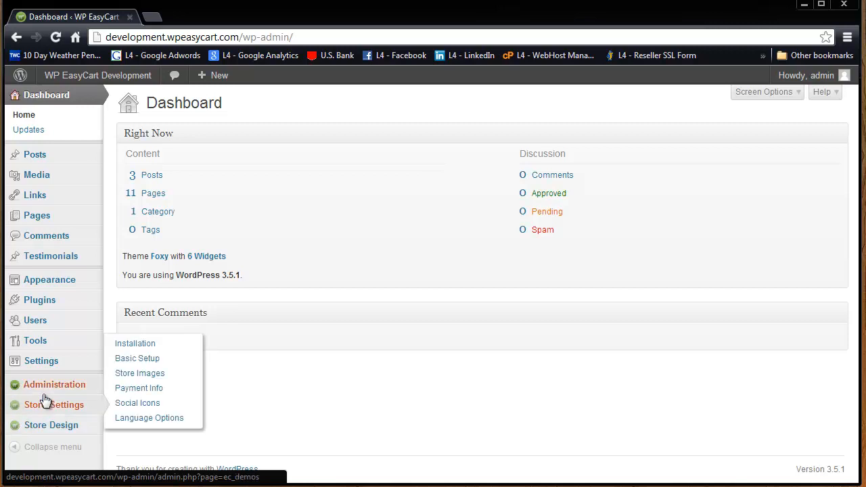
mouse_move(54, 384)
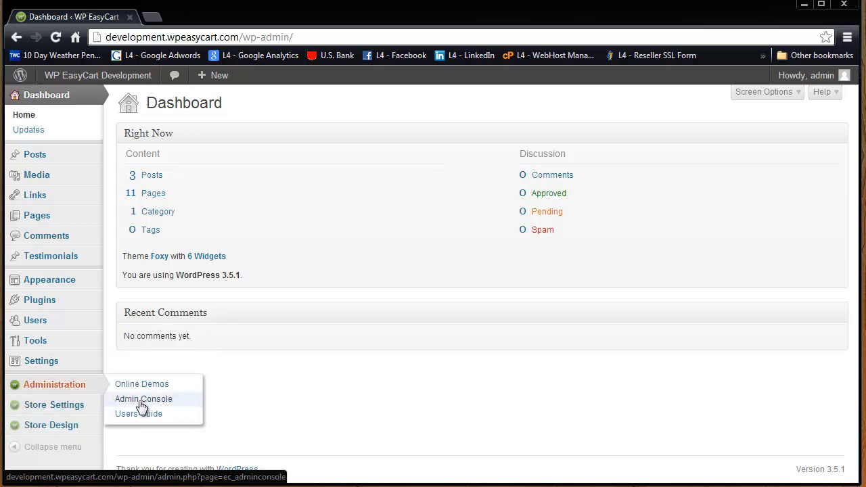
Open the Admin Console page and scroll through its Desktop, iPad and Android sections
click(143, 398)
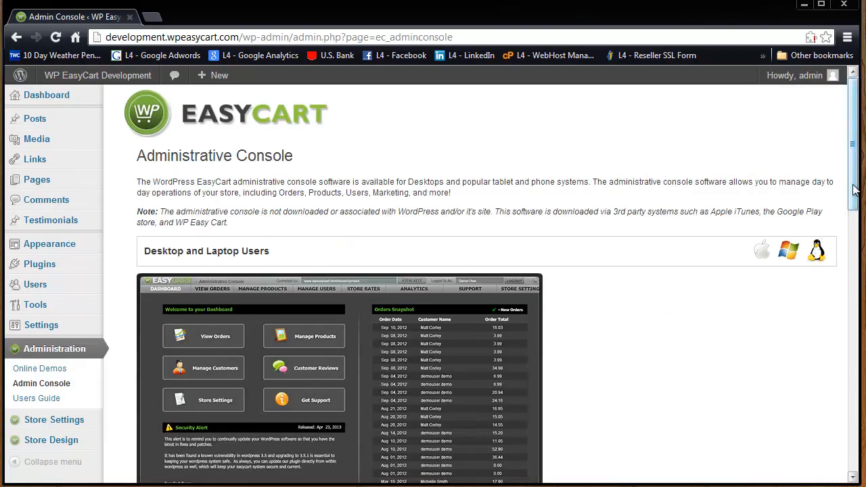
scroll(down, 3)
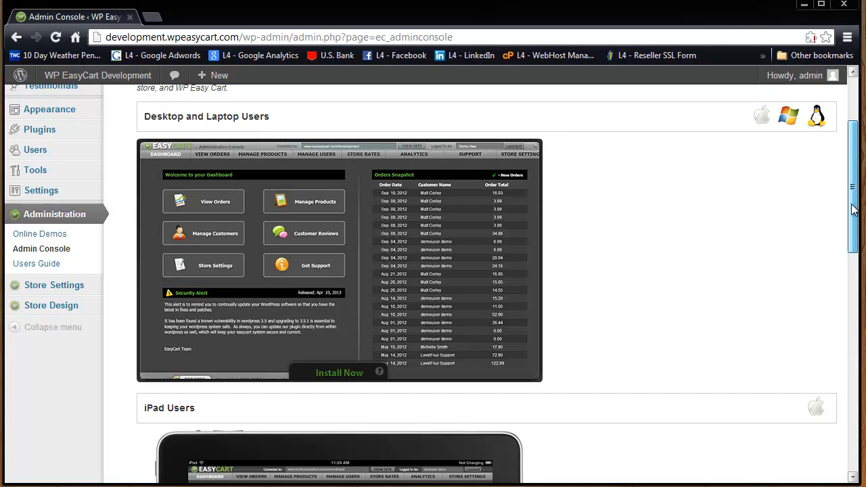
scroll(down, 3)
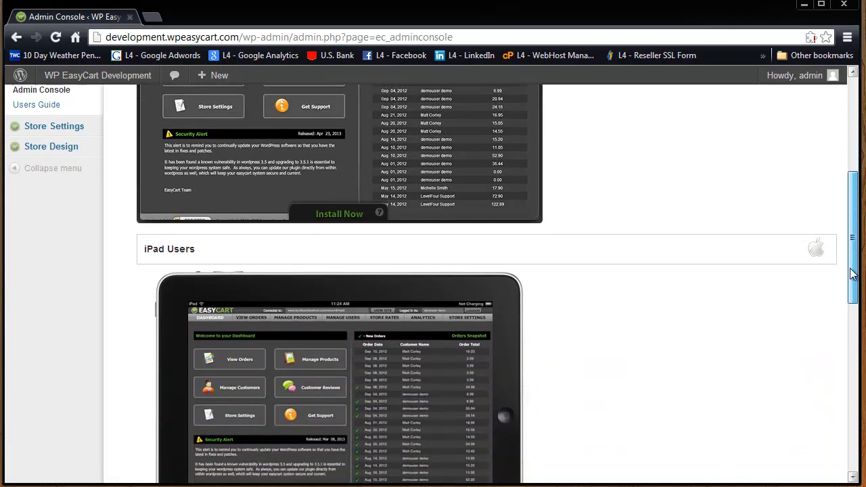
scroll(down, 3)
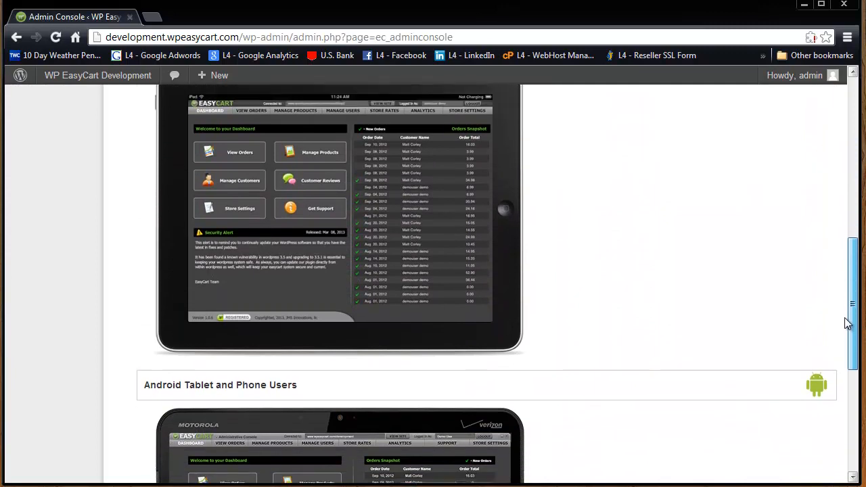
scroll(down, 3)
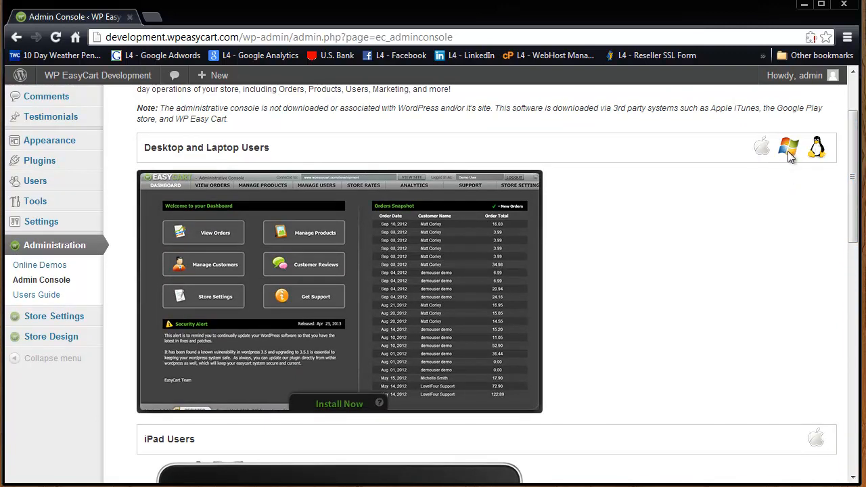
mouse_move(798, 157)
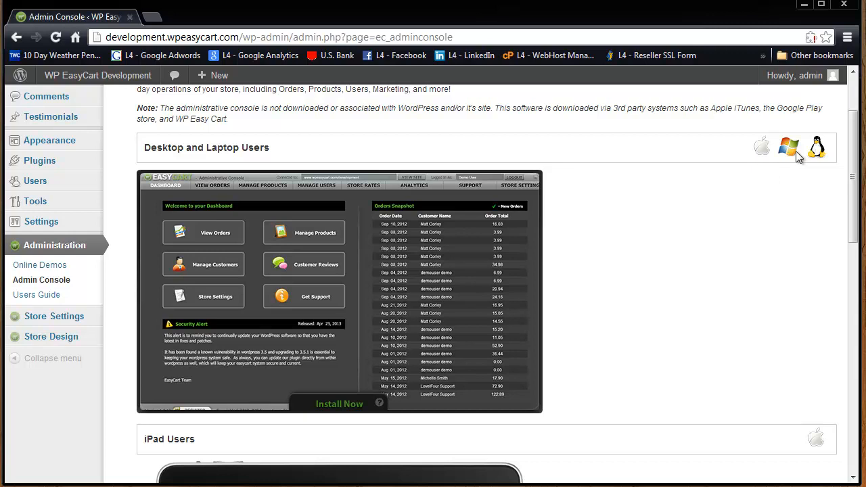
mouse_move(610, 226)
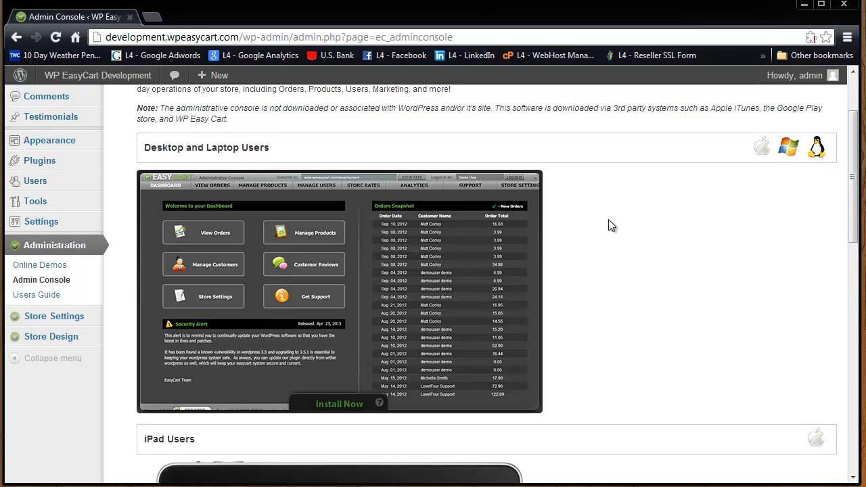
mouse_move(267, 289)
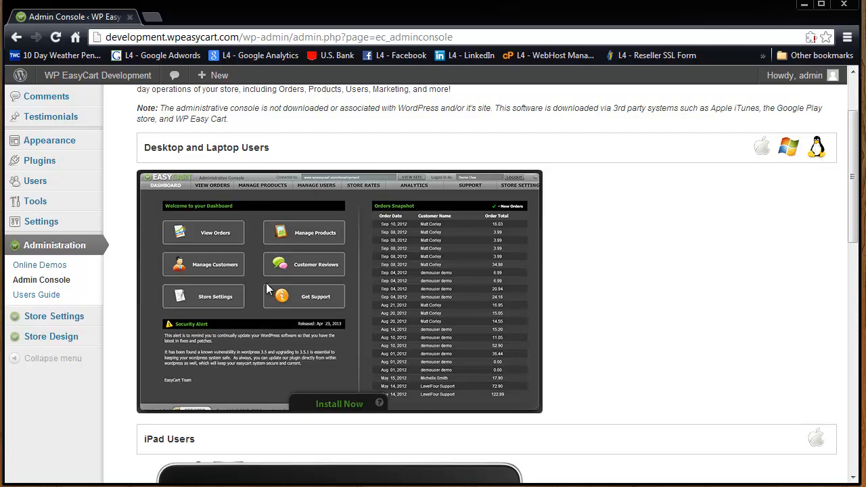
mouse_move(314, 259)
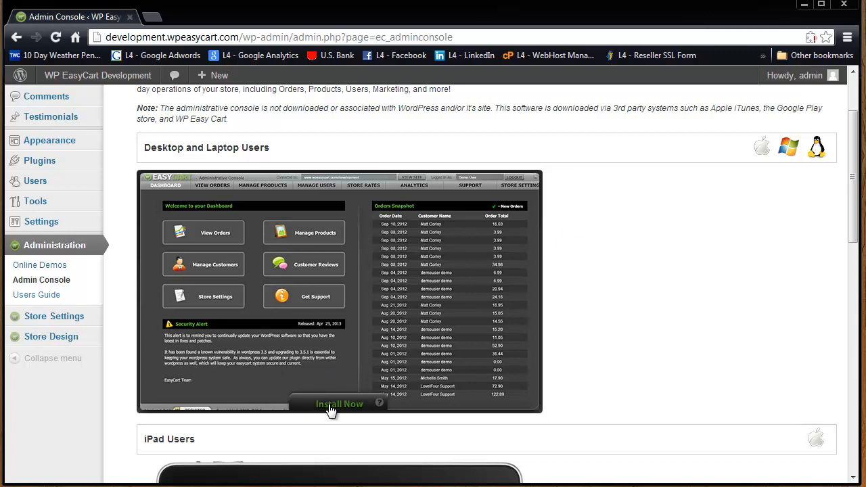
Launch the already installed WP EasyCart Admin desktop console through the Adobe AIR installer
click(339, 404)
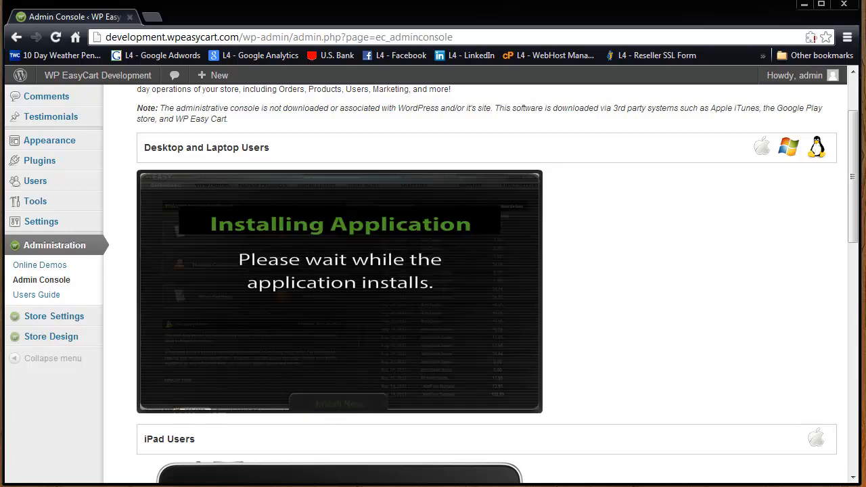
click(339, 403)
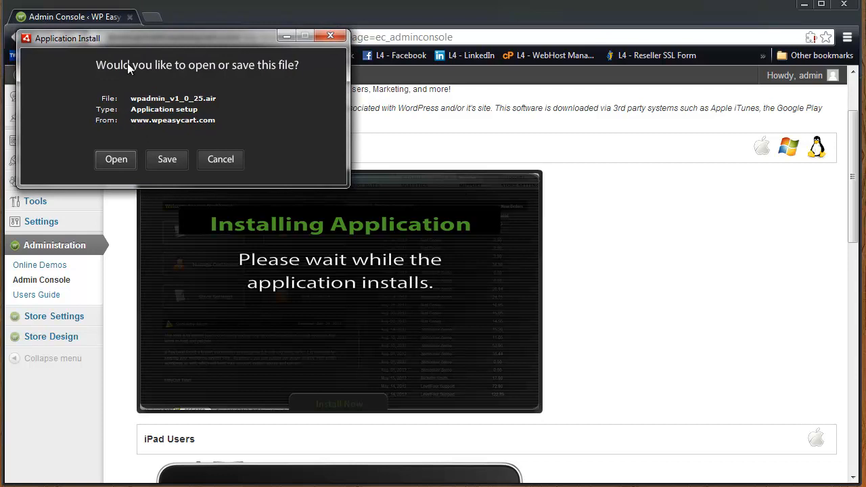
click(115, 159)
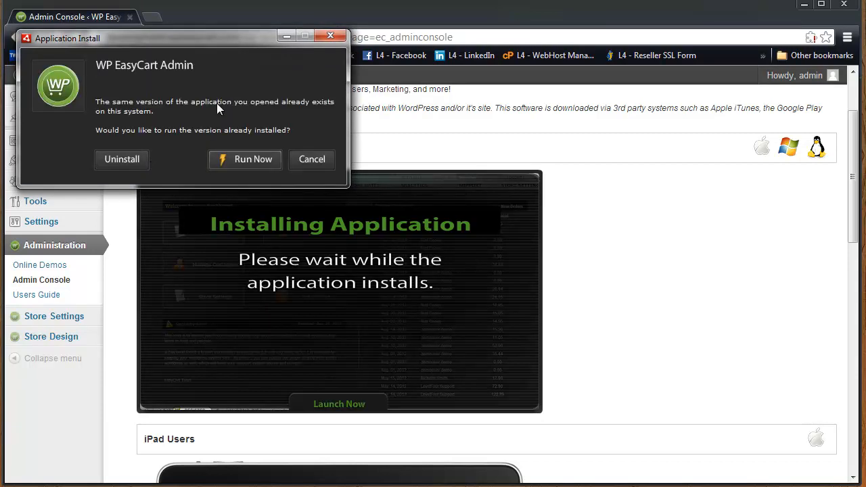
mouse_move(306, 113)
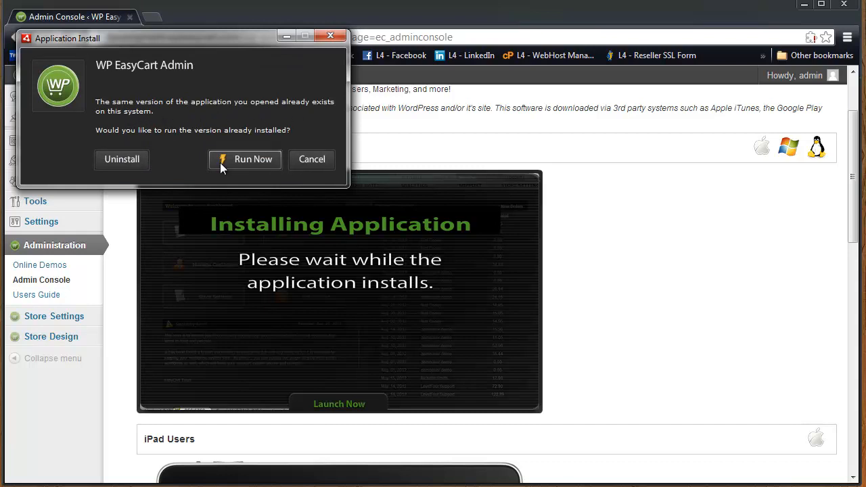
mouse_move(244, 162)
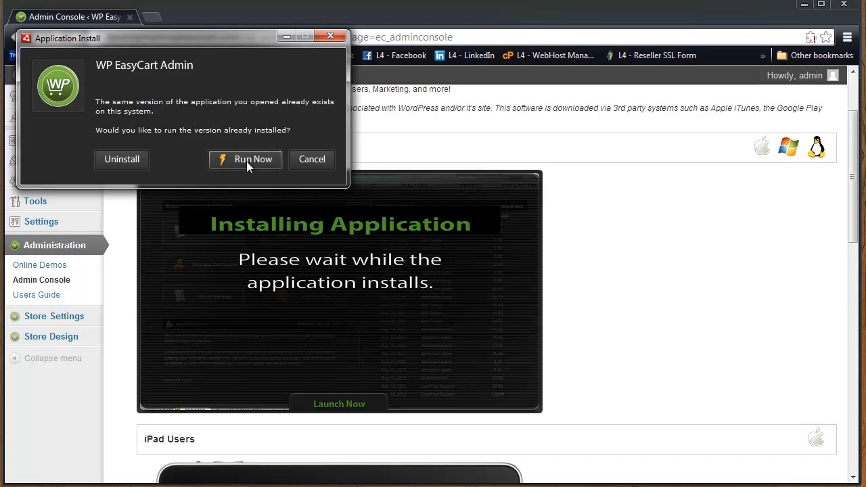
mouse_move(138, 203)
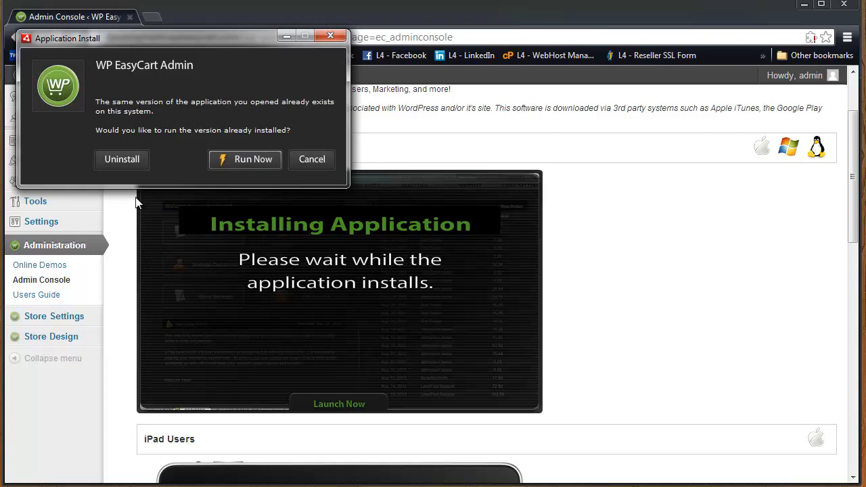
click(244, 160)
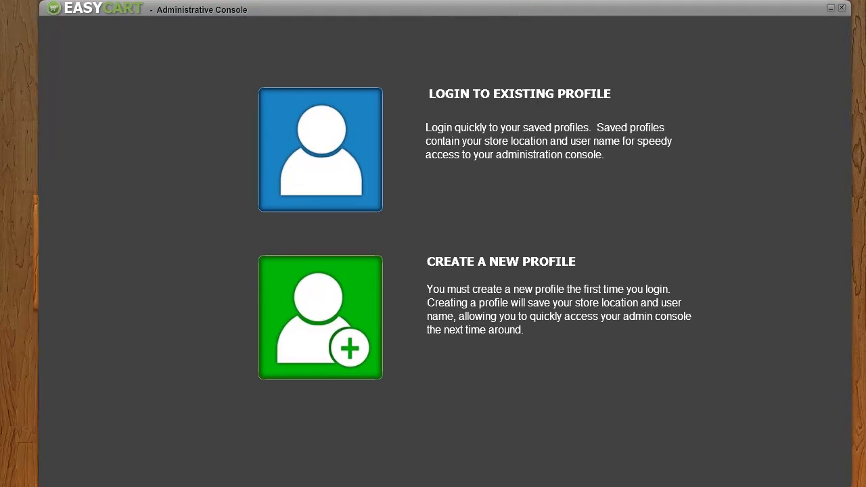
mouse_move(832, 12)
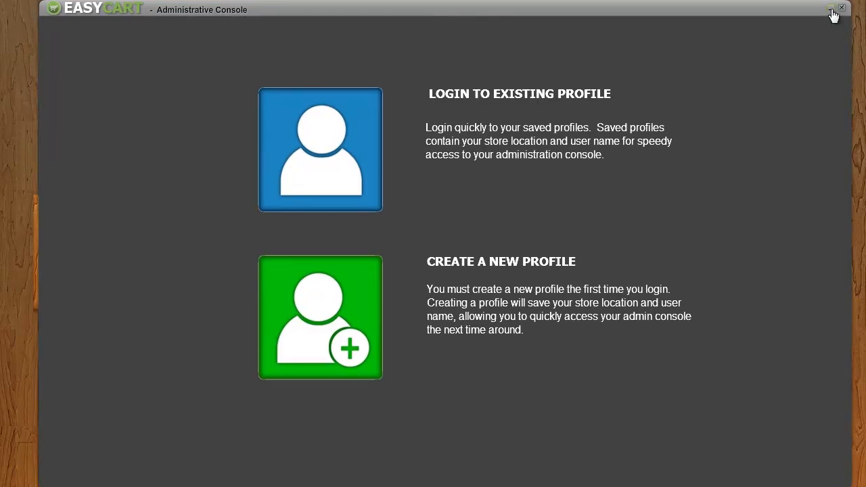
Reopen the console and create a development.wpeasycart.com profile with the demo email and password
click(840, 7)
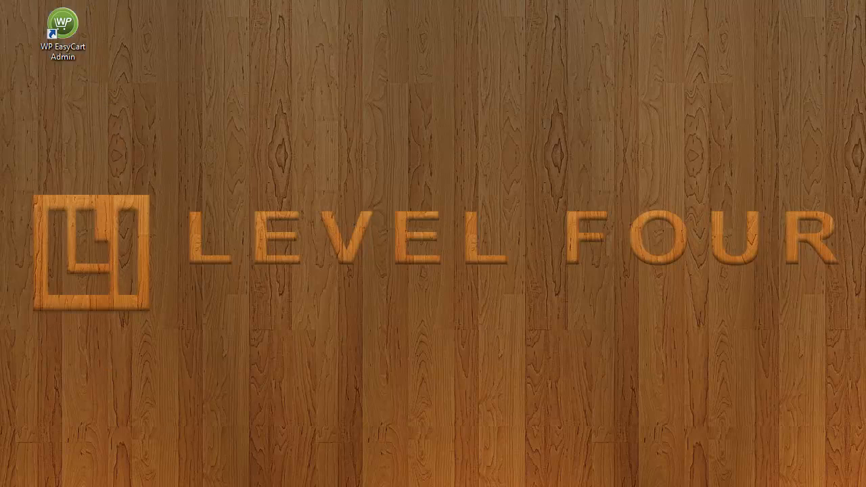
double_click(61, 25)
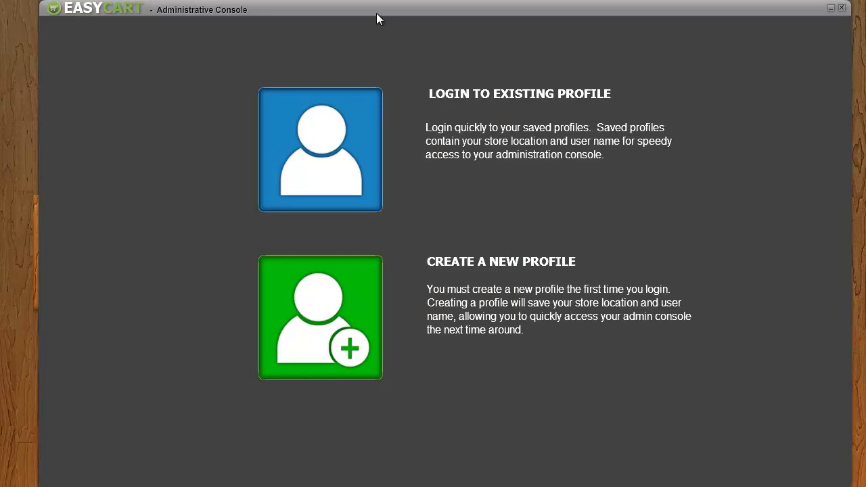
mouse_move(389, 53)
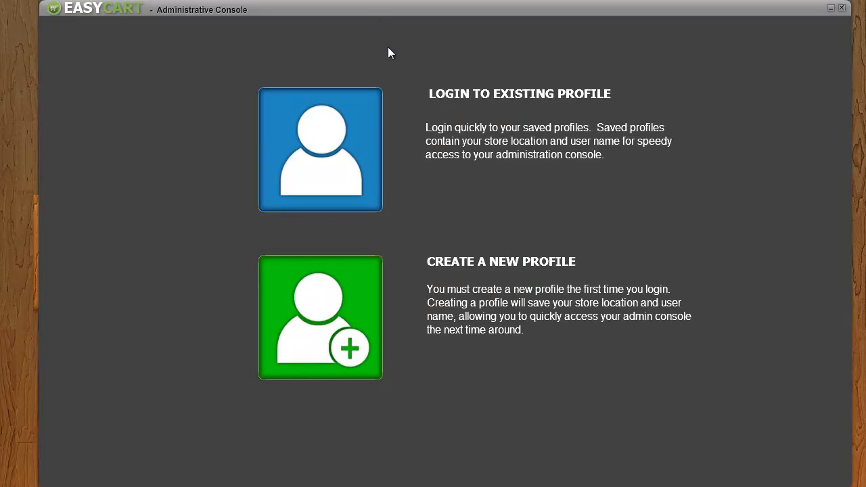
mouse_move(403, 144)
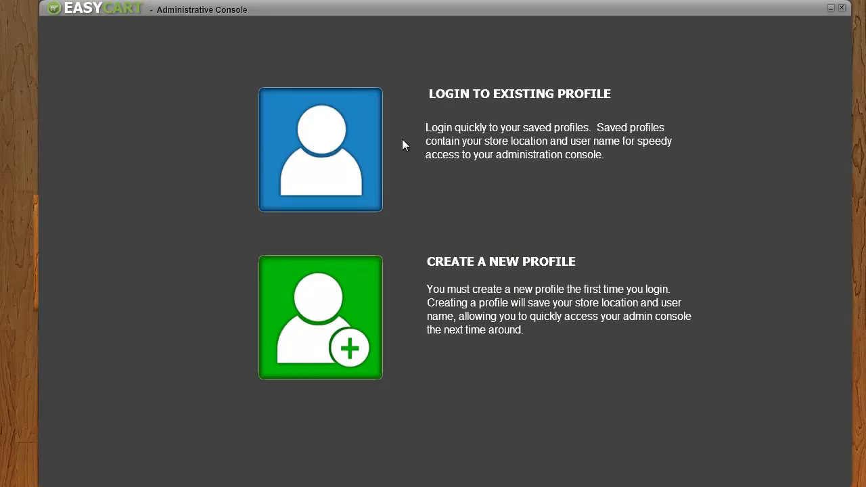
mouse_move(400, 161)
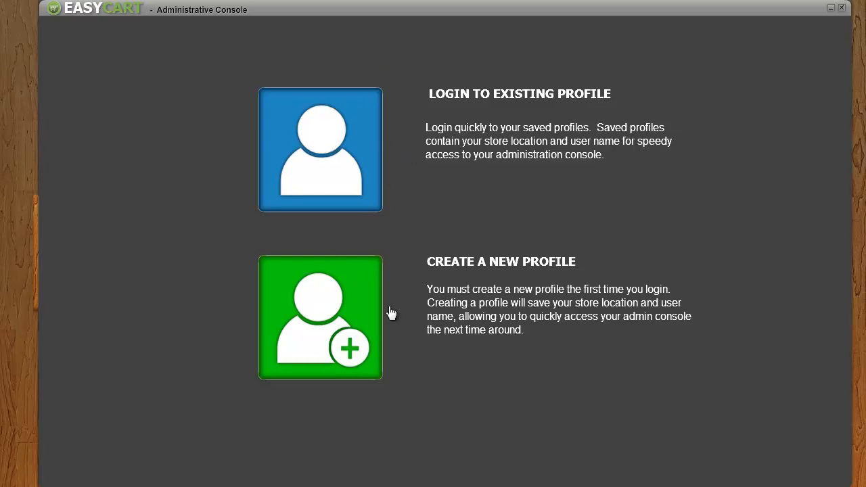
mouse_move(410, 117)
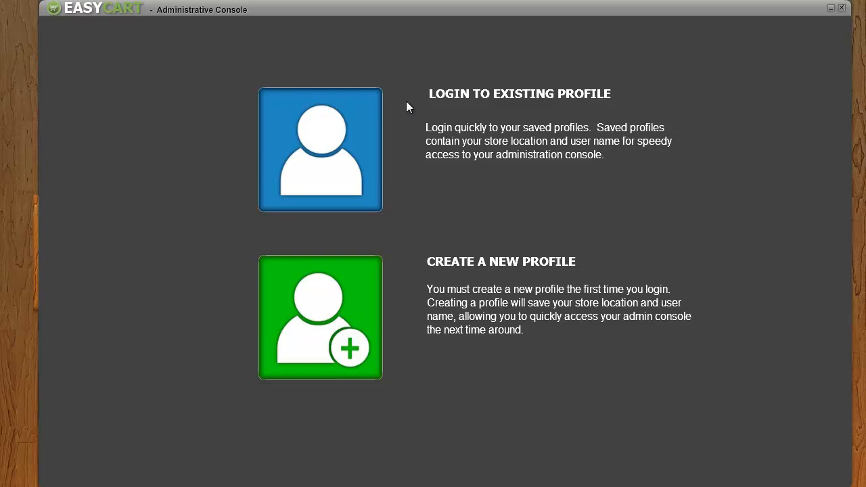
mouse_move(380, 73)
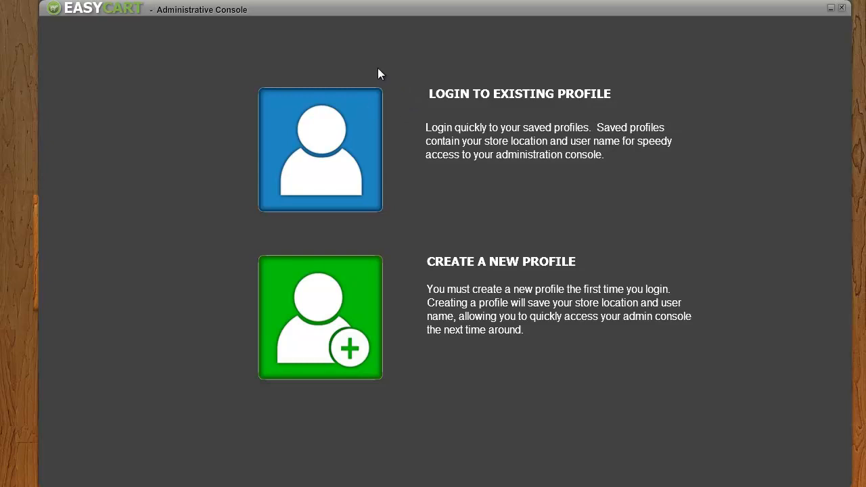
click(320, 316)
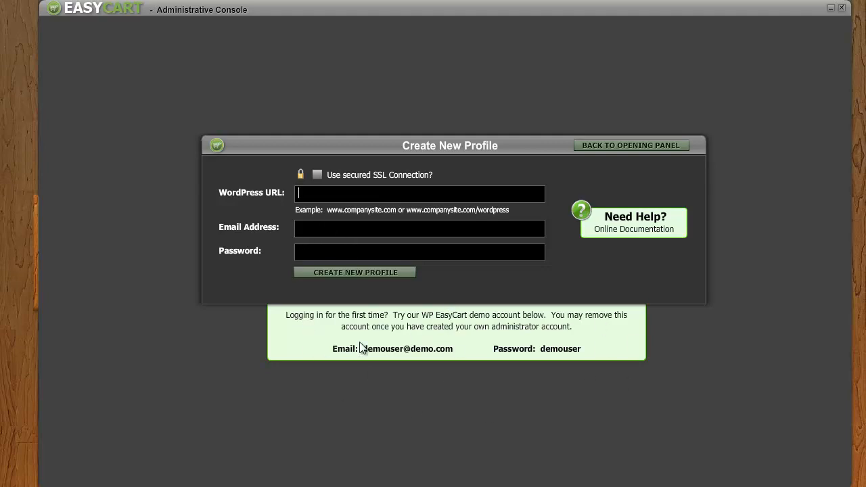
mouse_move(378, 398)
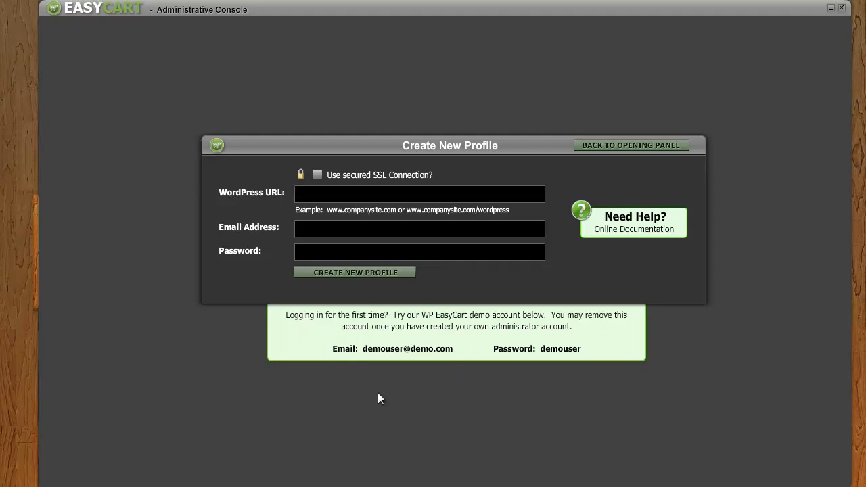
click(419, 193)
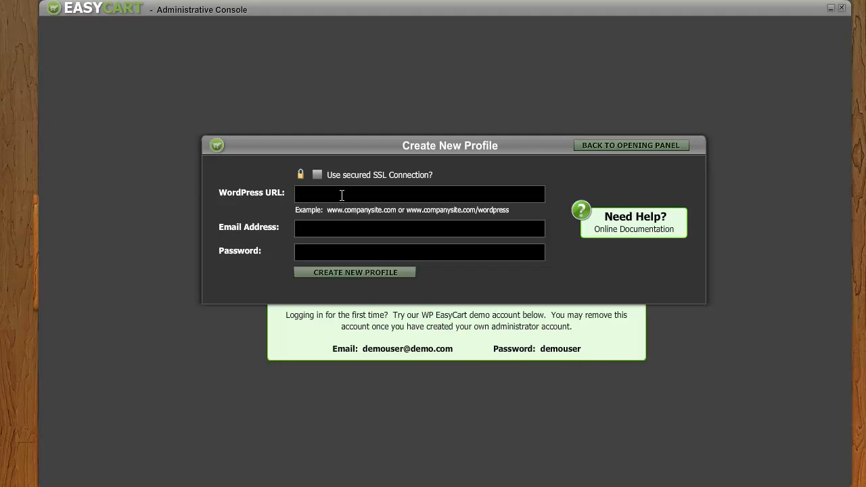
text(development.wpea)
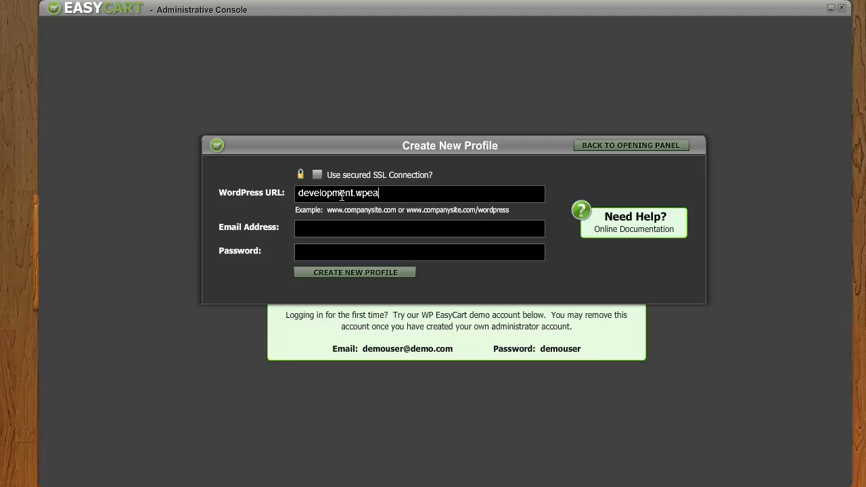
text(sycart.com)
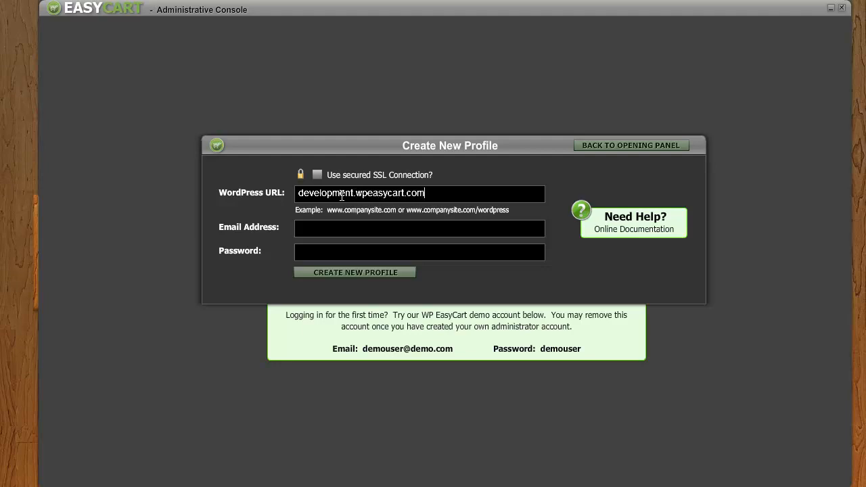
click(419, 228)
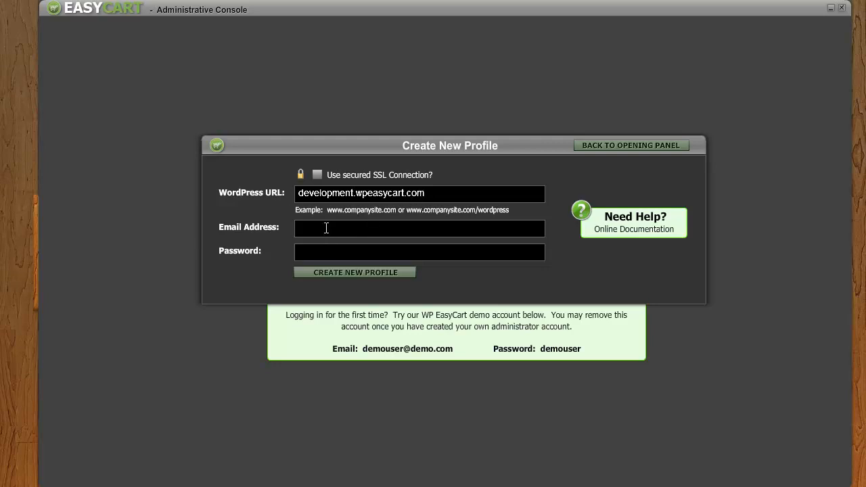
mouse_move(512, 290)
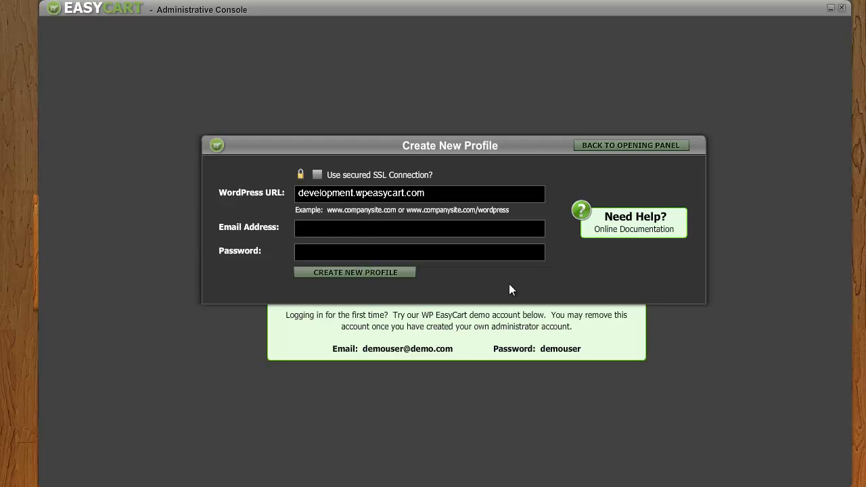
text(demouser@demo.com)
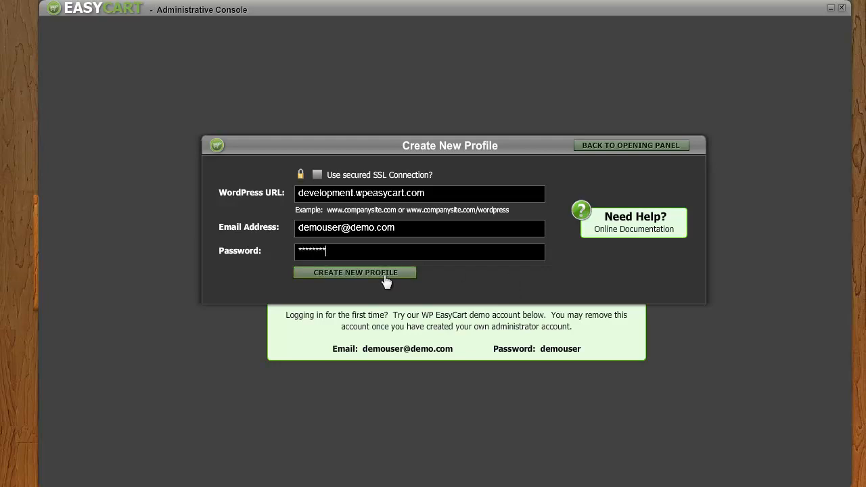
click(354, 272)
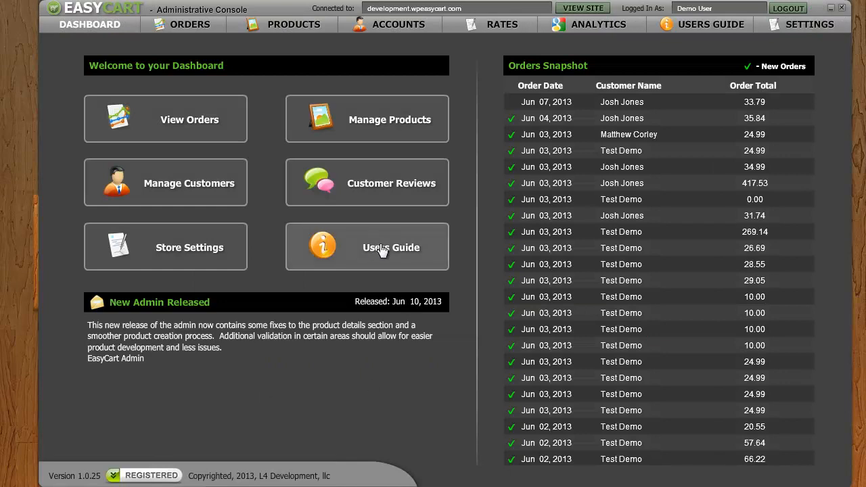
mouse_move(294, 163)
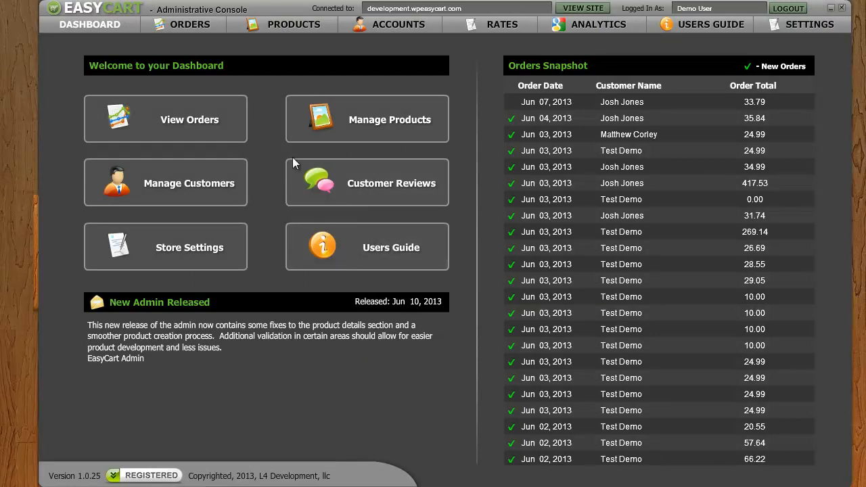
mouse_move(541, 176)
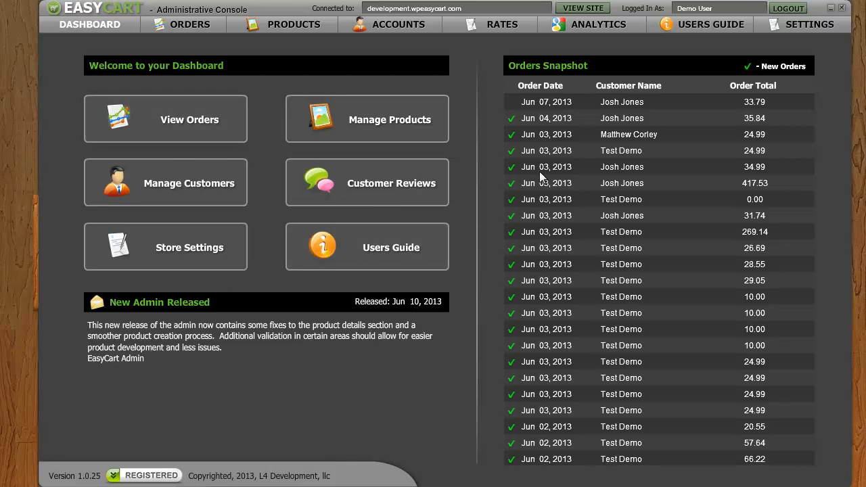
mouse_move(649, 357)
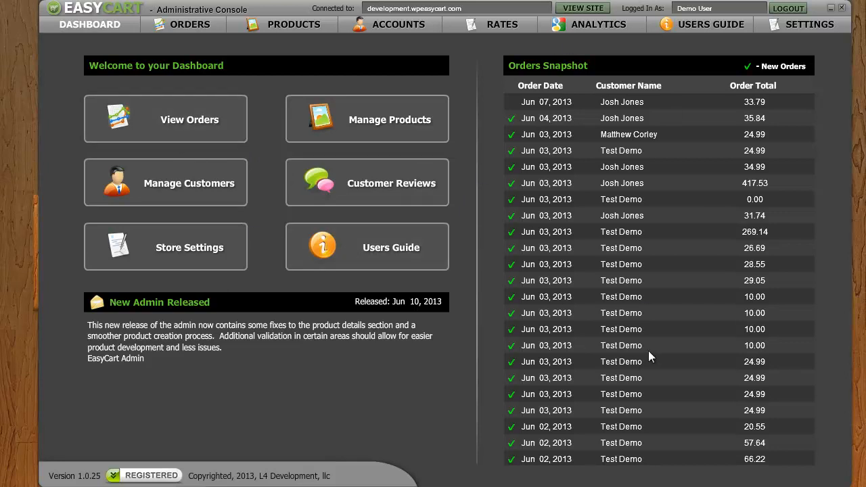
mouse_move(266, 85)
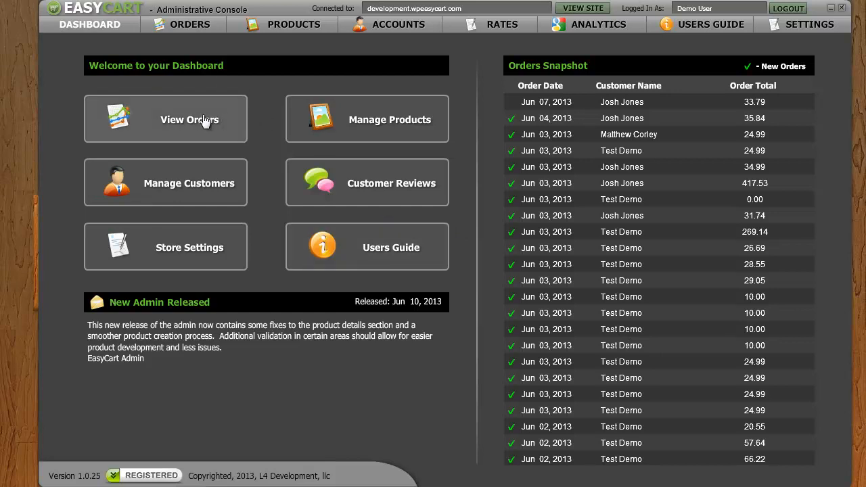
mouse_move(391, 133)
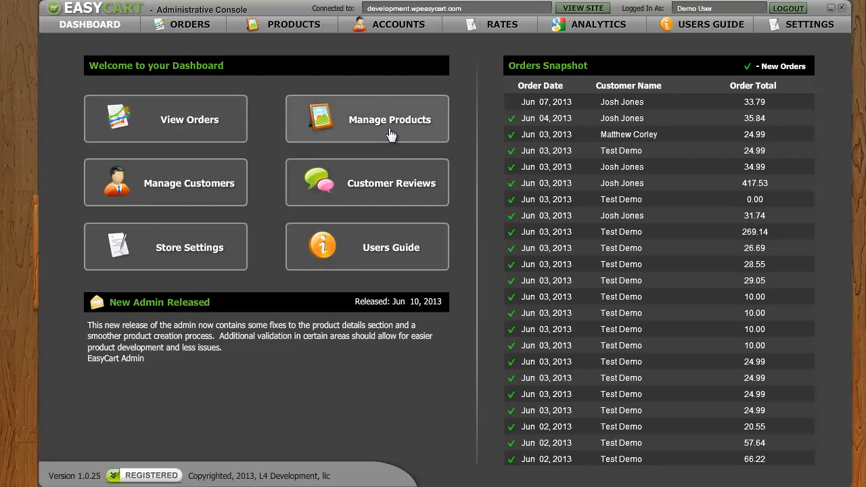
mouse_move(257, 305)
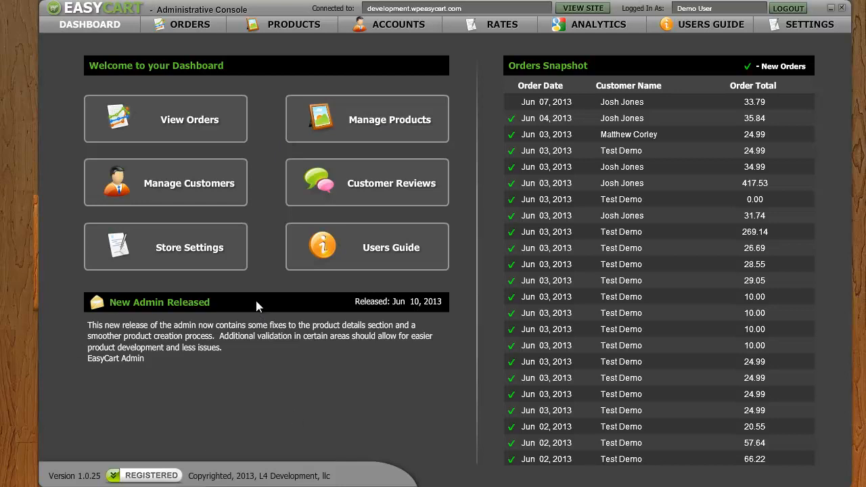
mouse_move(171, 408)
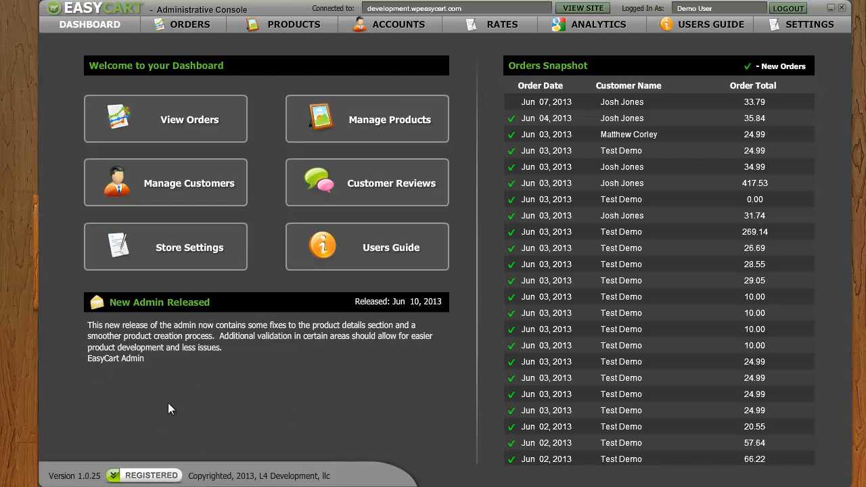
mouse_move(65, 382)
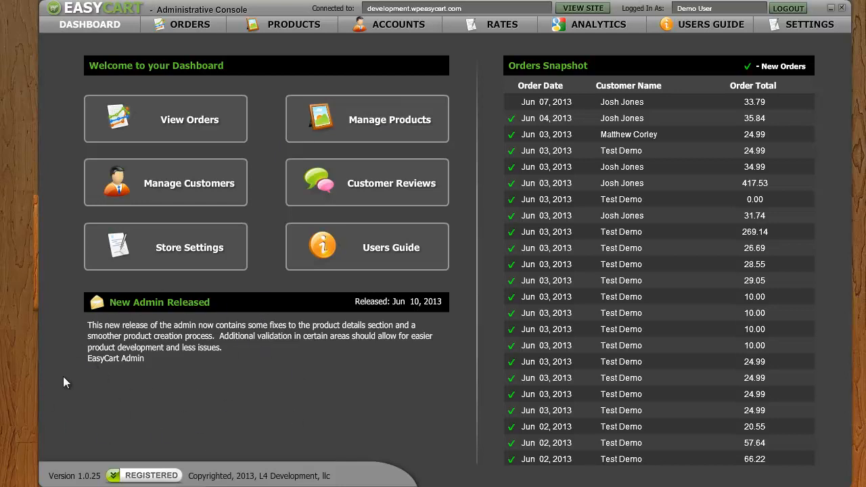
mouse_move(218, 376)
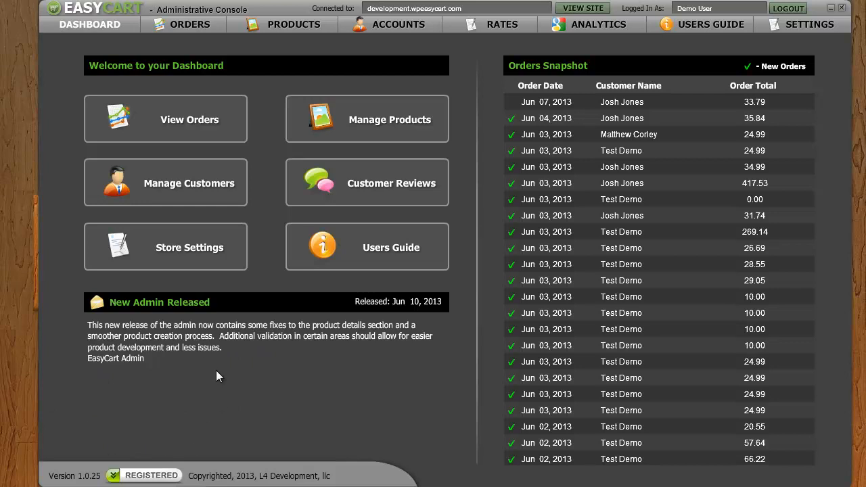
mouse_move(221, 372)
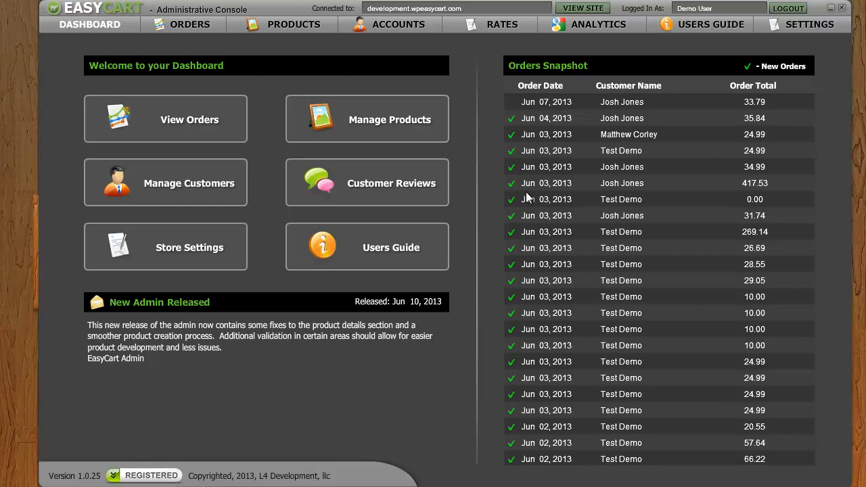
mouse_move(467, 88)
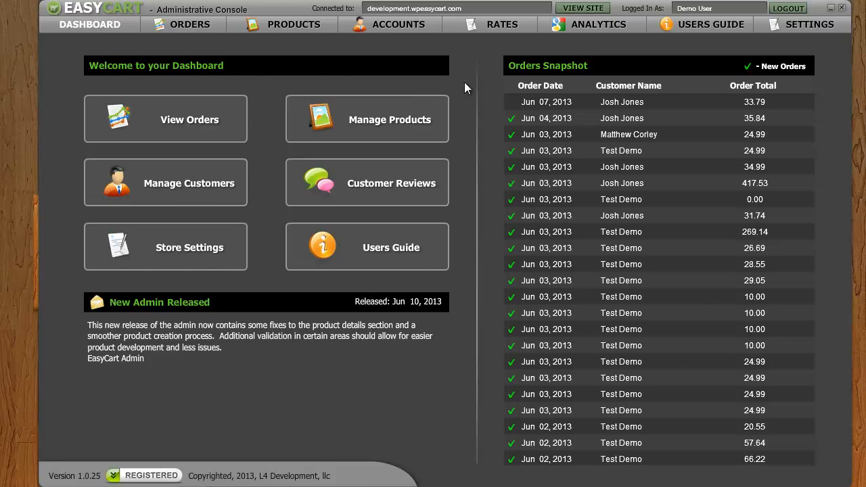
mouse_move(325, 66)
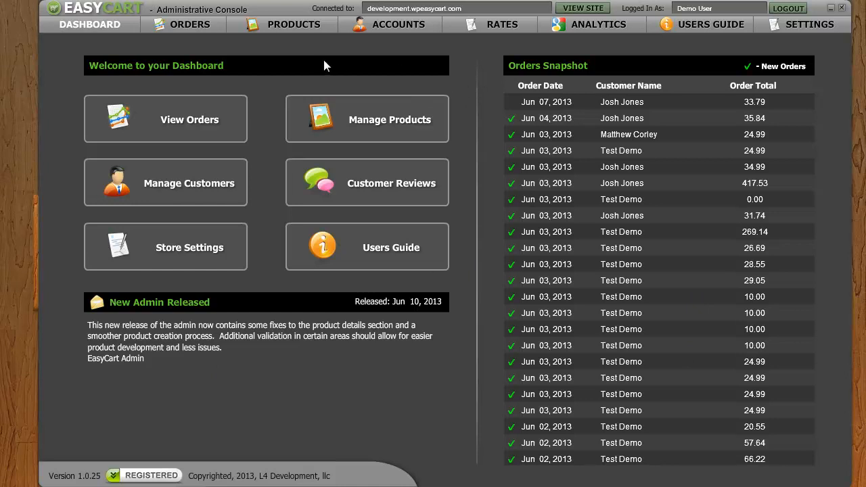
mouse_move(213, 73)
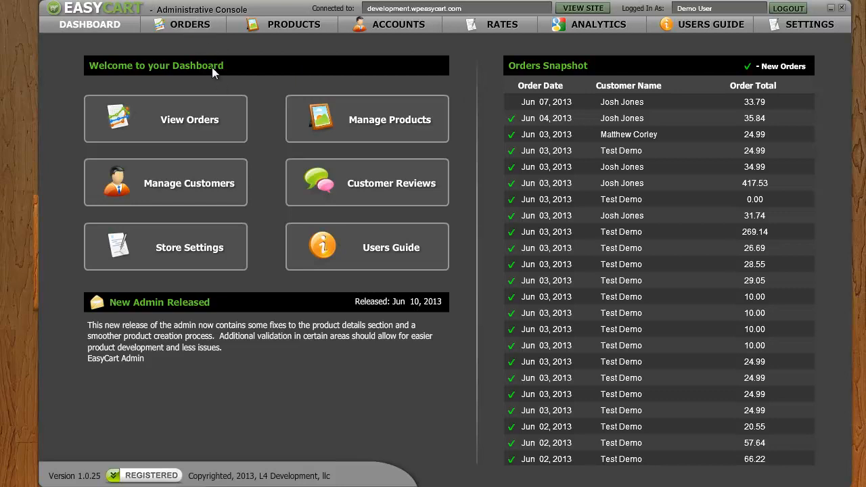
View order 1765's full details from the Orders list, then return to the list
click(190, 24)
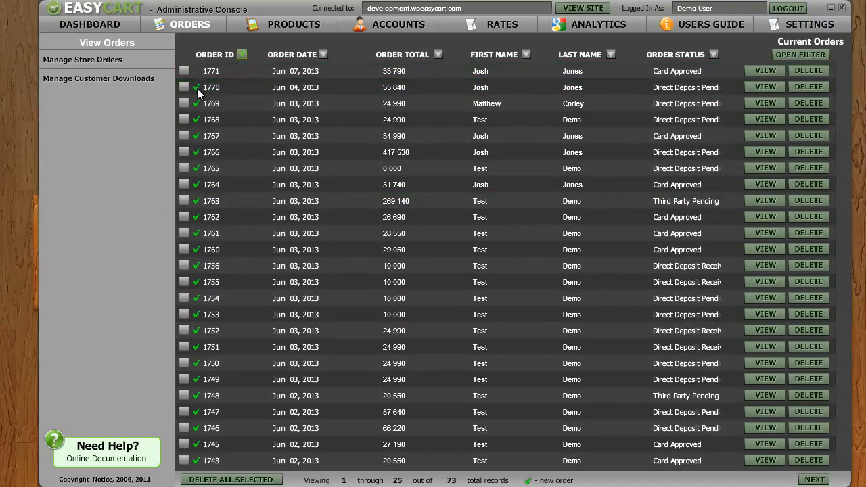
click(184, 87)
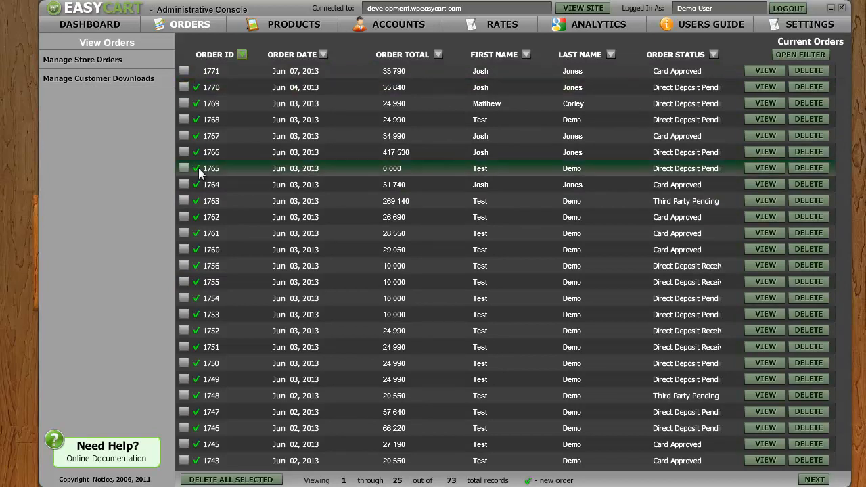
mouse_move(647, 178)
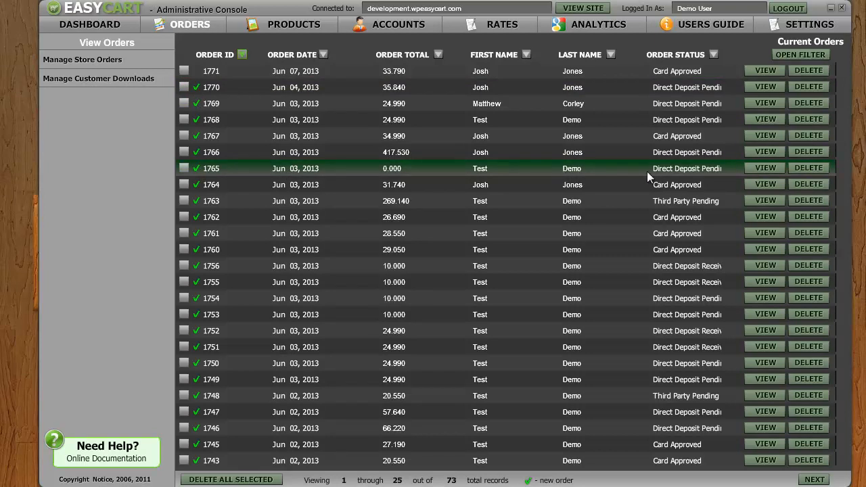
click(764, 167)
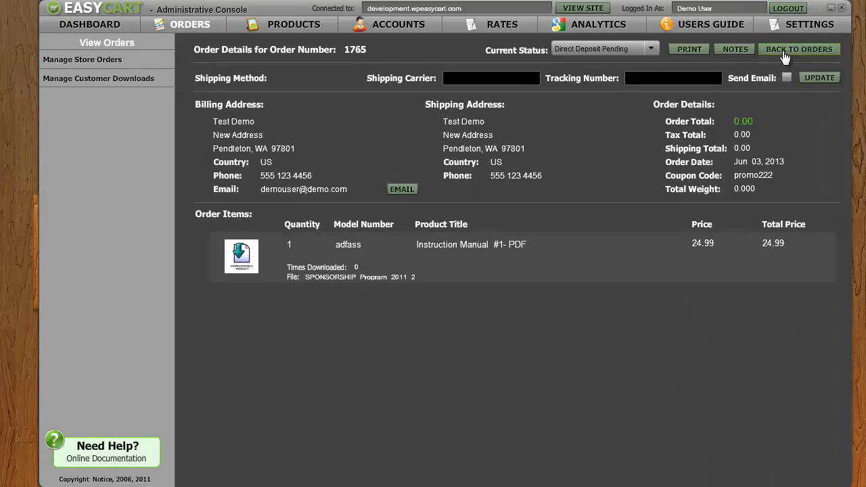
click(799, 48)
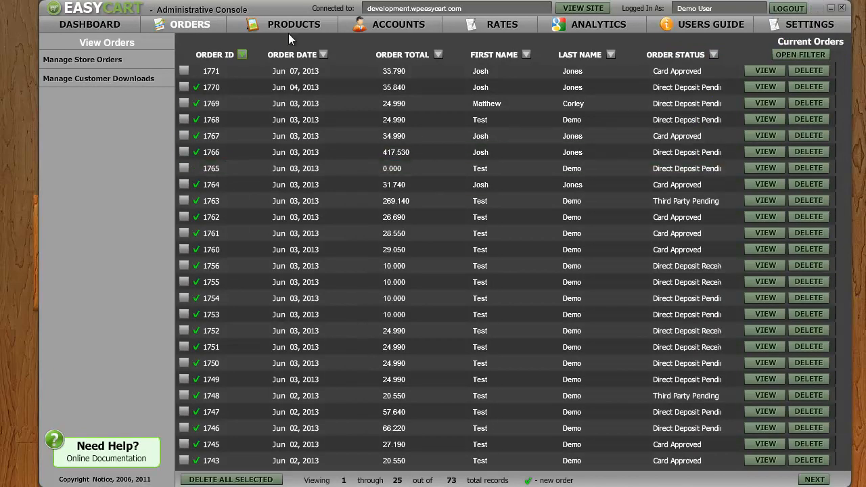
Open Manage Products to list products with quantities, prices, views and status
click(293, 24)
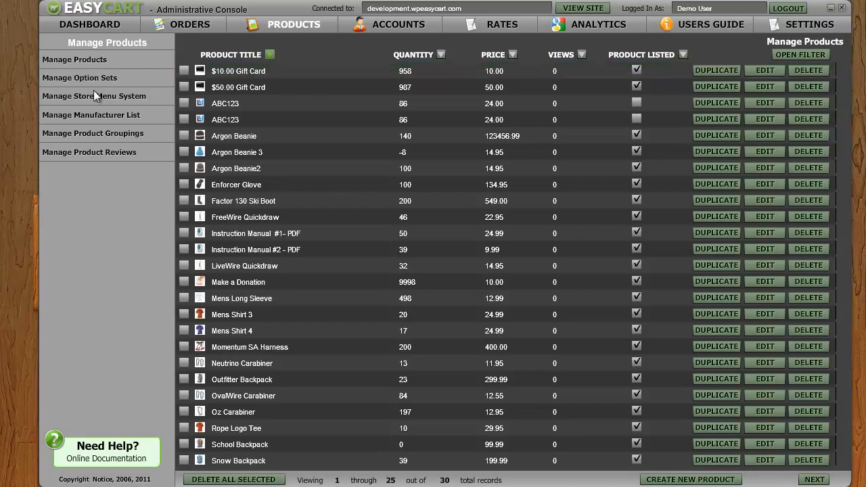
mouse_move(89, 151)
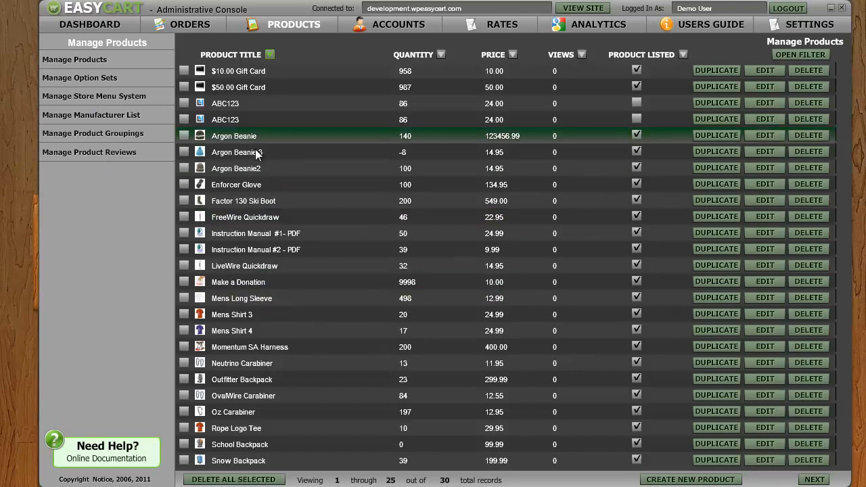
mouse_move(347, 330)
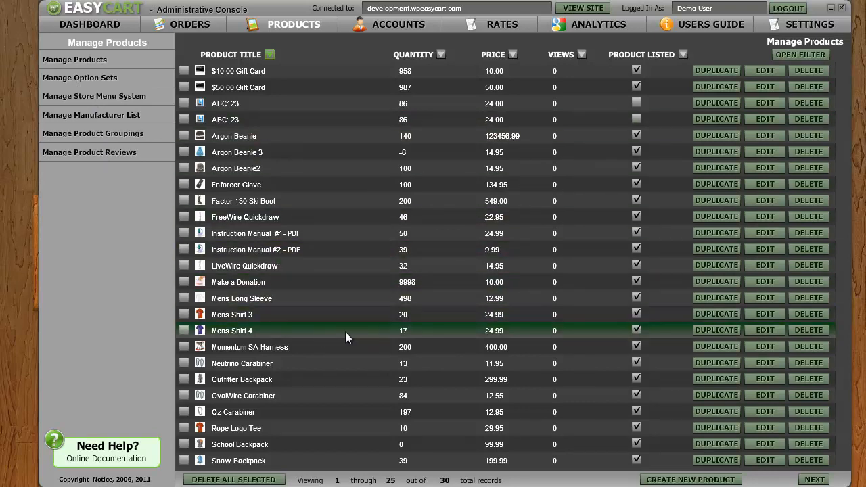
mouse_move(284, 200)
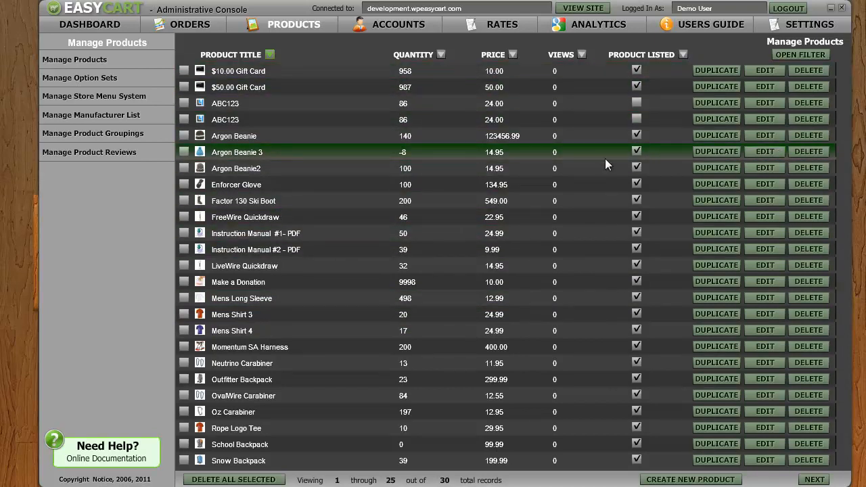
Load Manage User Accounts and edit account number 2 to see its addresses
click(398, 24)
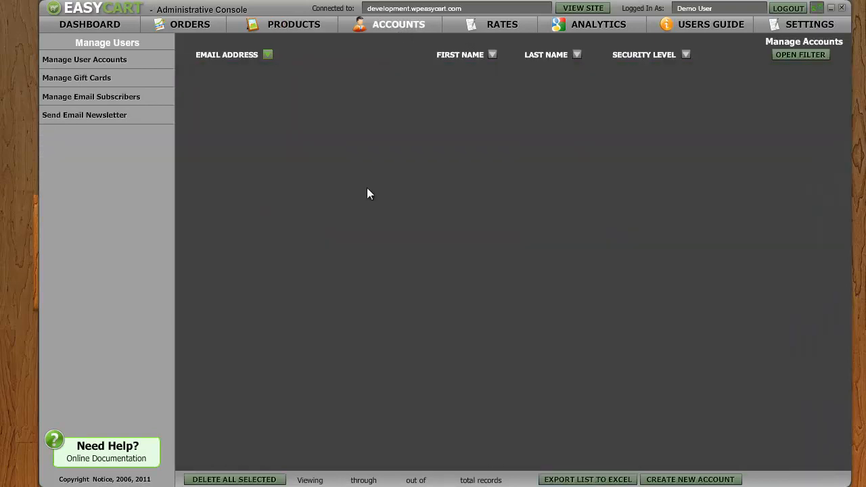
click(85, 60)
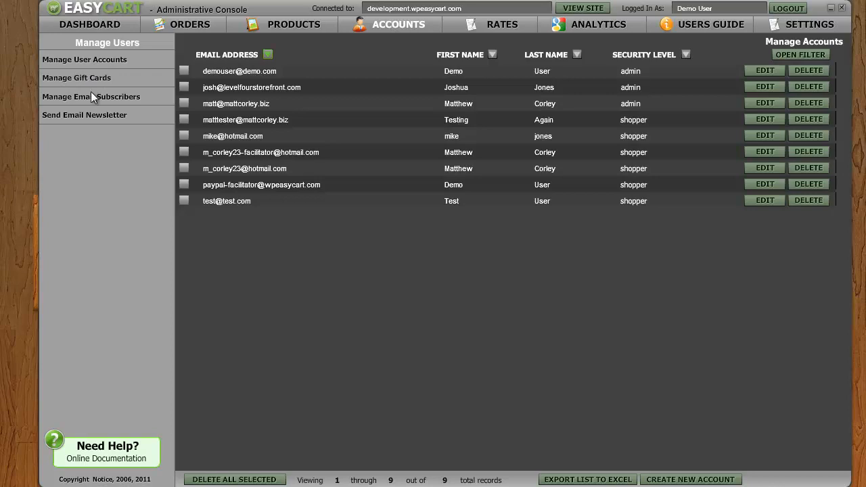
mouse_move(125, 88)
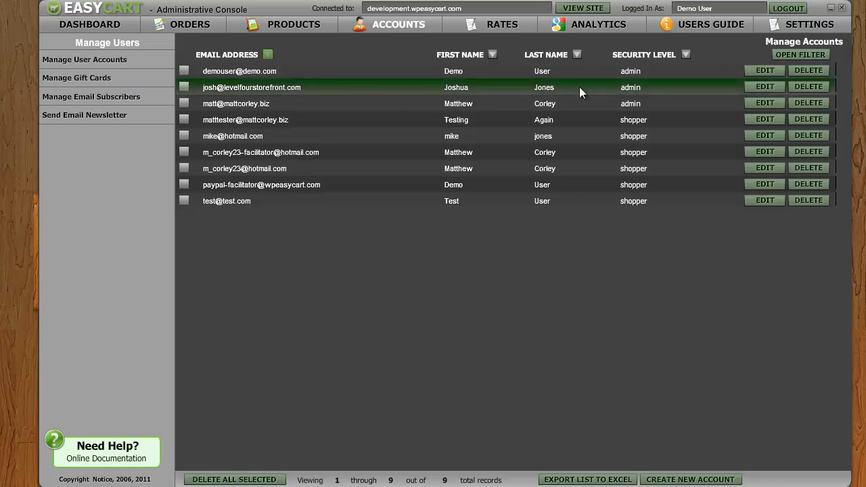
click(764, 70)
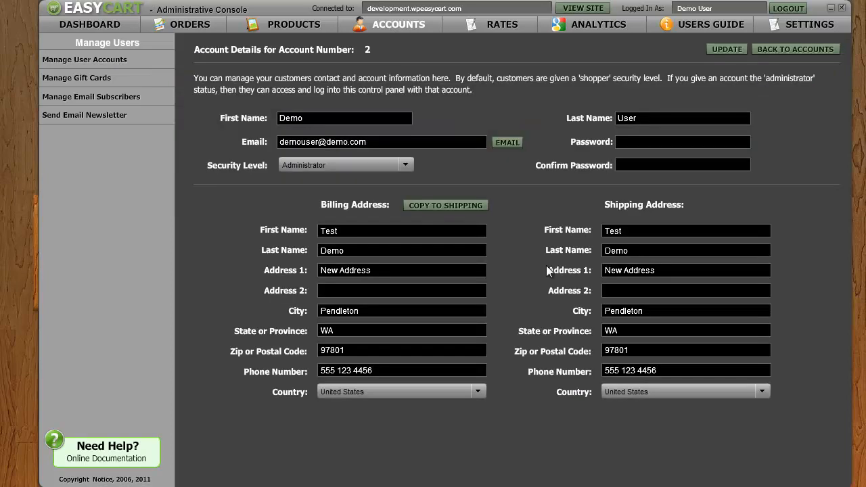
mouse_move(795, 49)
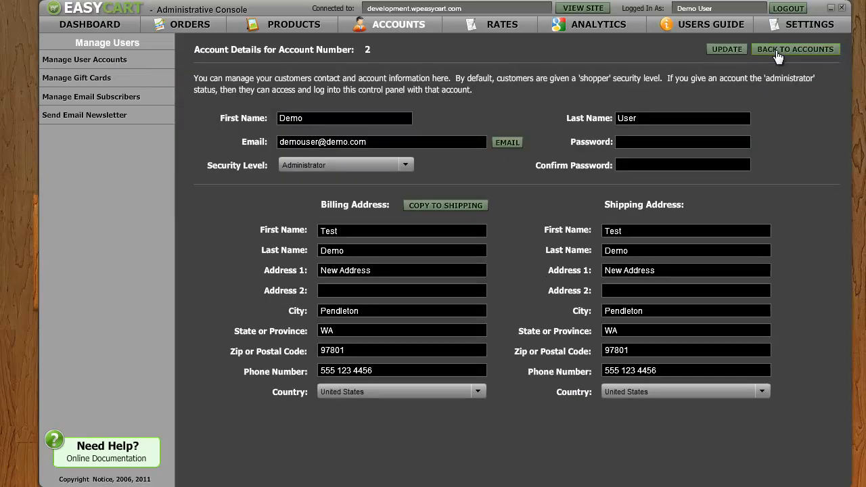
Step through shipping, coupon and promotion lists to the tax rates with 20% VAT
click(501, 24)
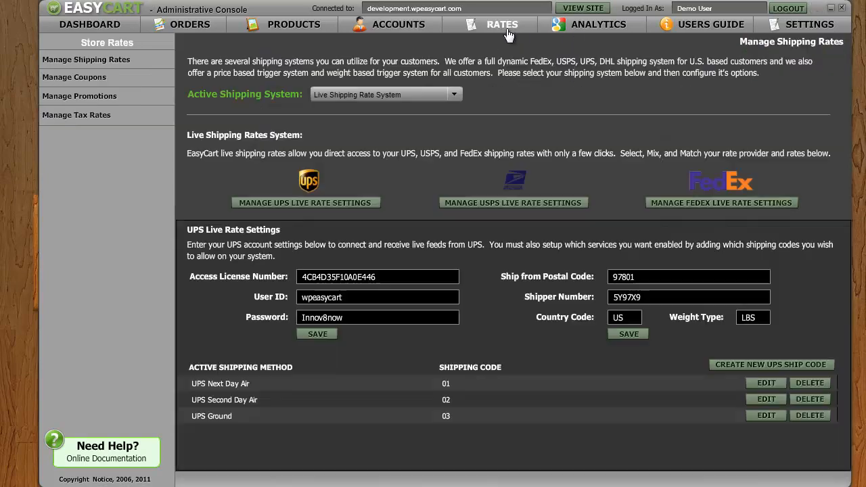
mouse_move(220, 61)
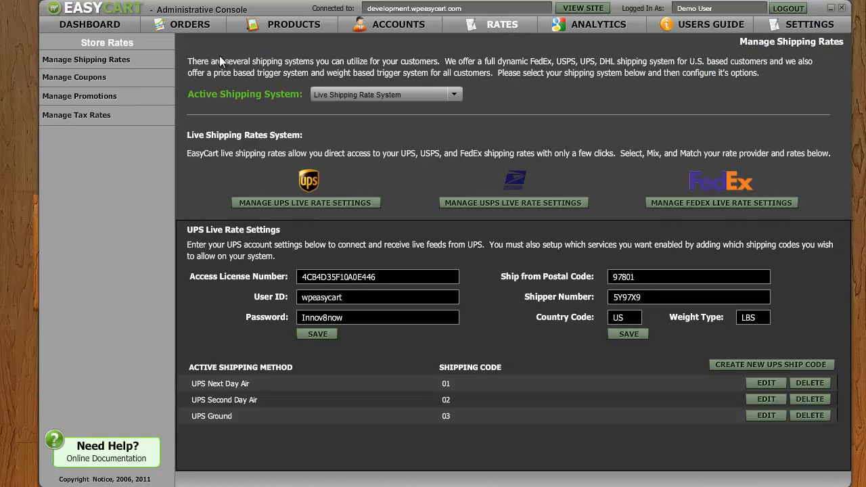
mouse_move(74, 77)
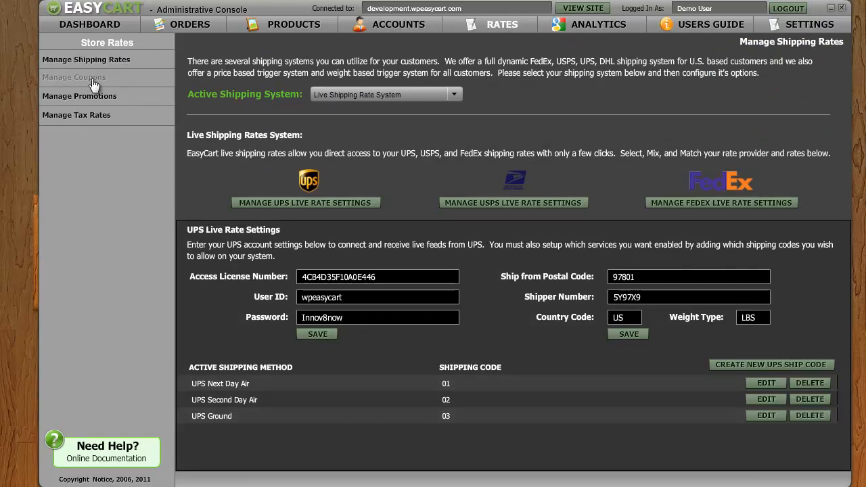
click(75, 76)
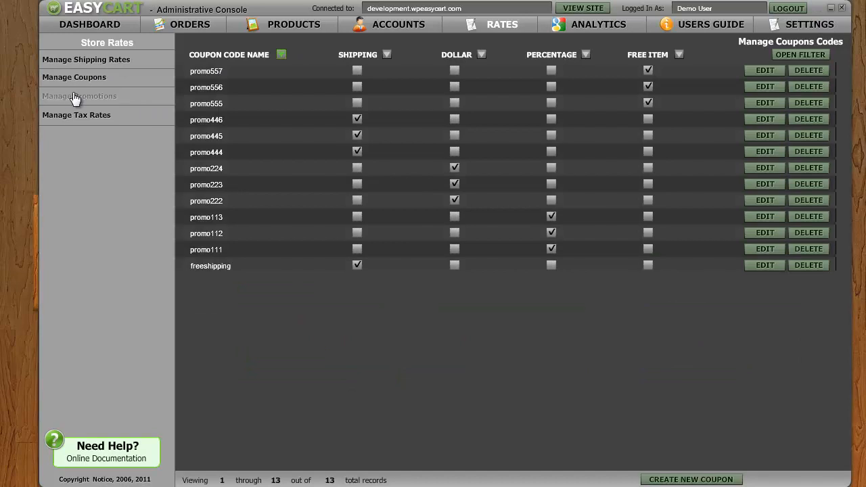
click(79, 96)
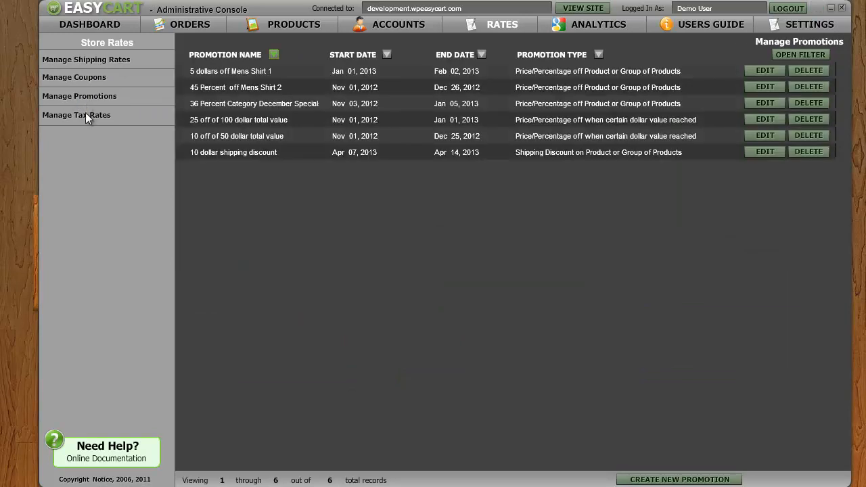
click(76, 115)
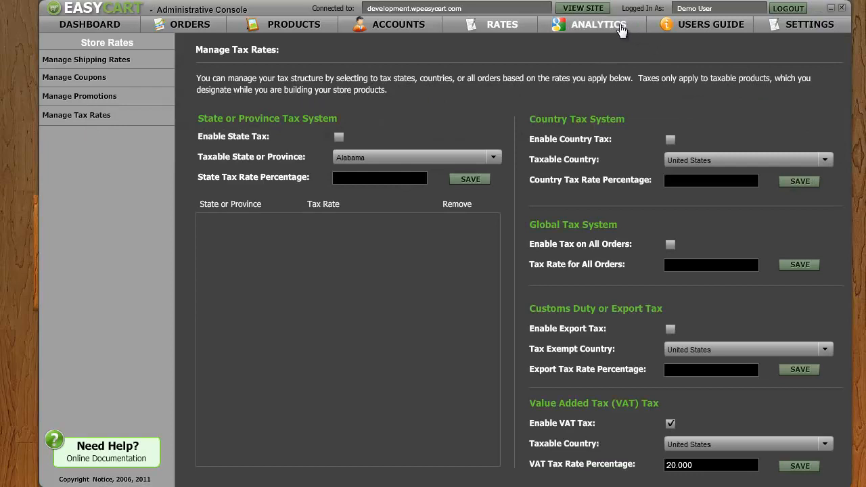
mouse_move(594, 32)
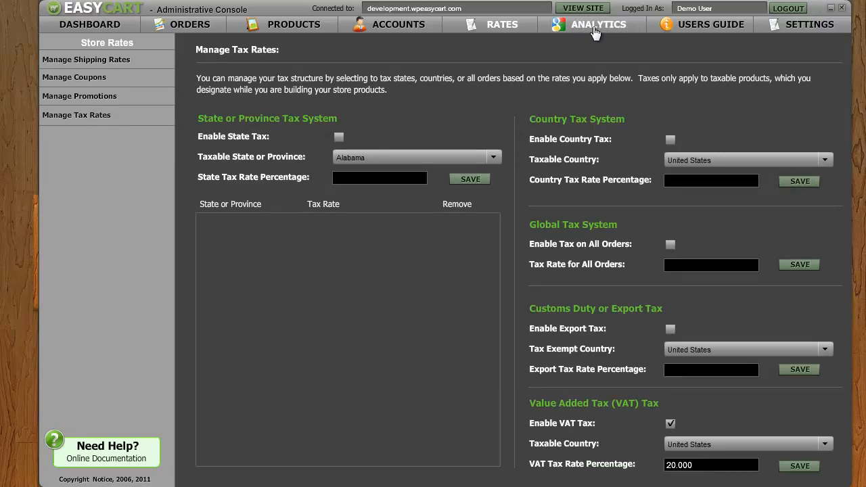
mouse_move(601, 32)
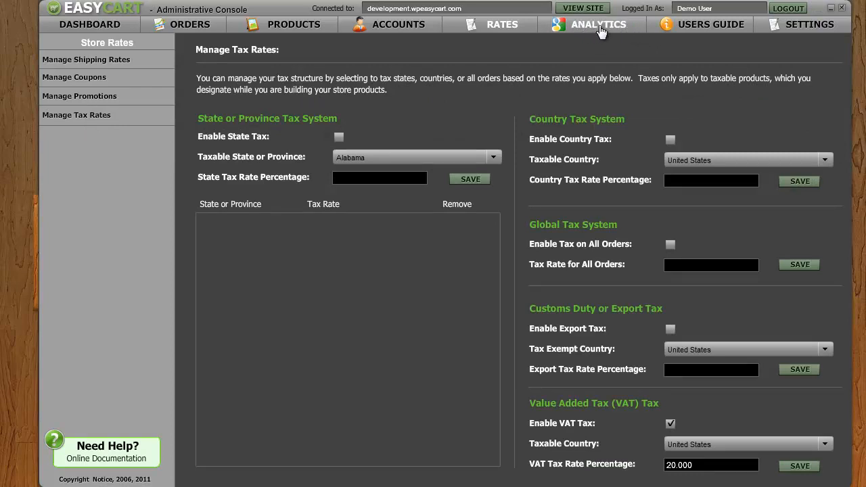
mouse_move(710, 25)
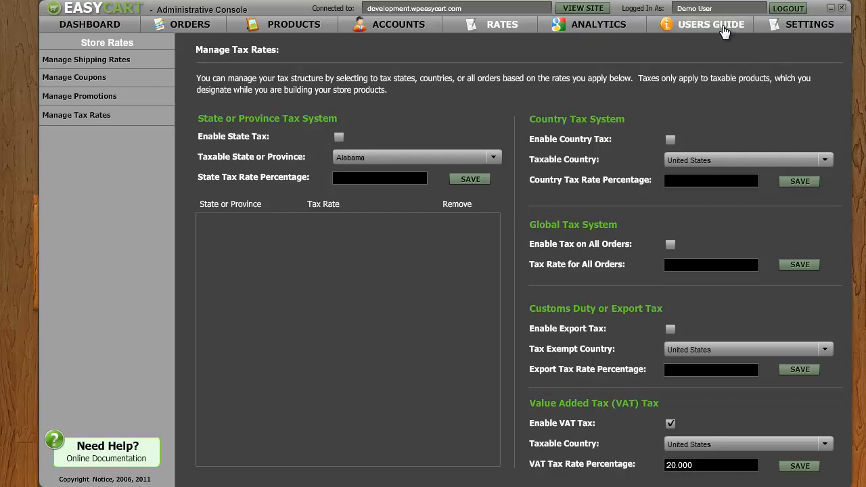
Open the online Users Guide at 'What is EasyCart' and expand Orders in the contents
click(710, 25)
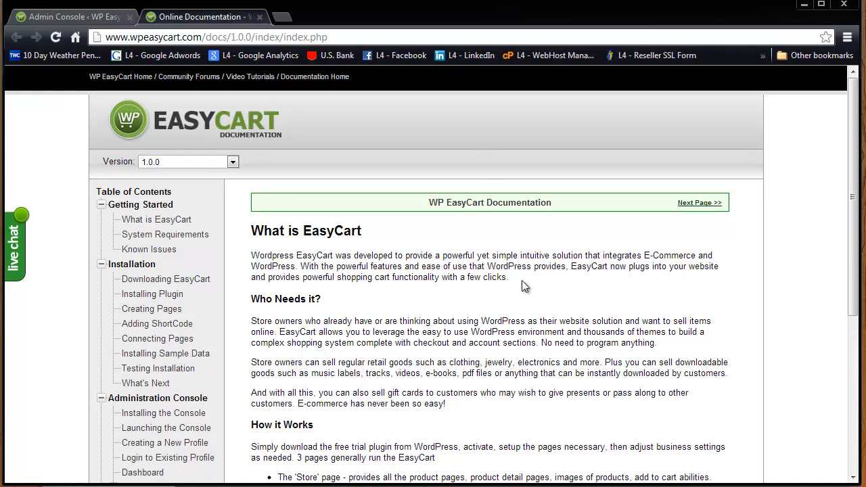
scroll(down, 3)
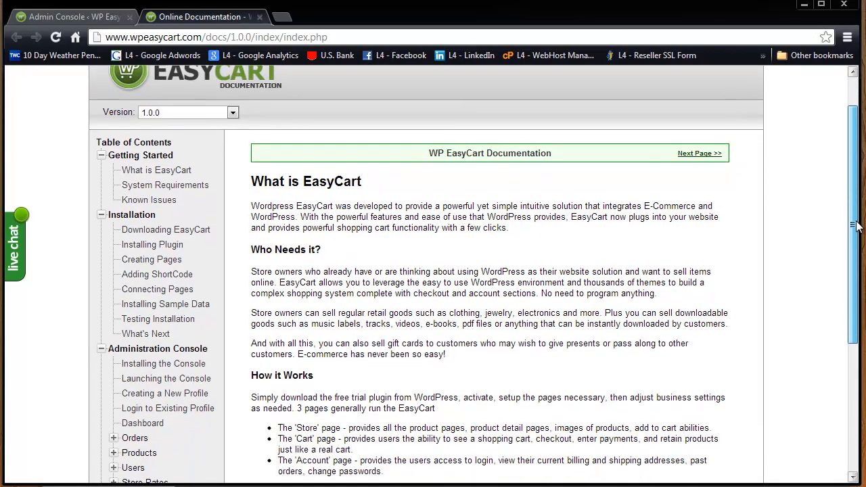
scroll(down, 3)
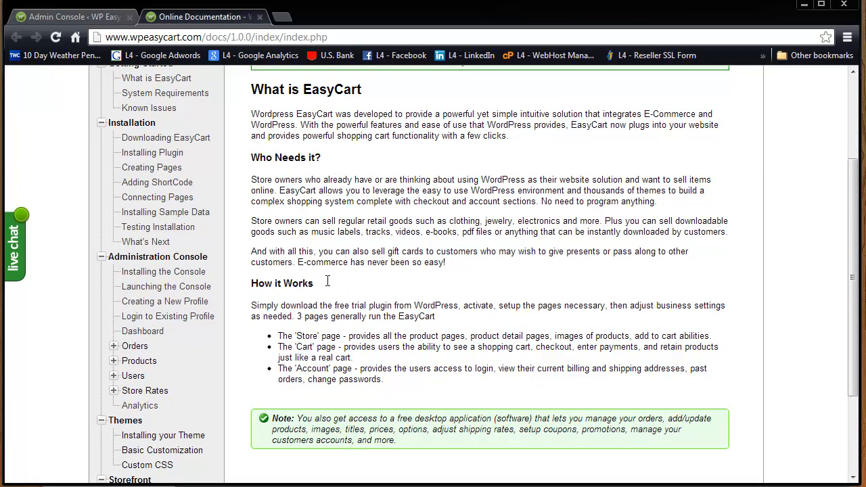
mouse_move(246, 397)
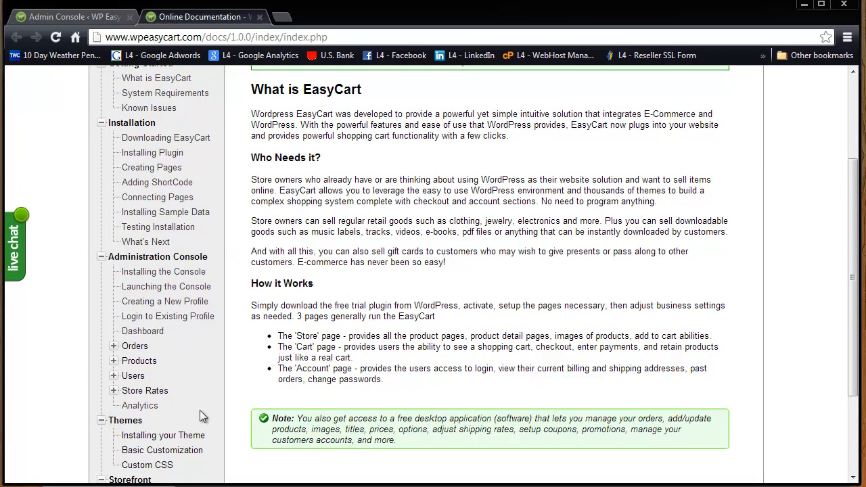
click(114, 345)
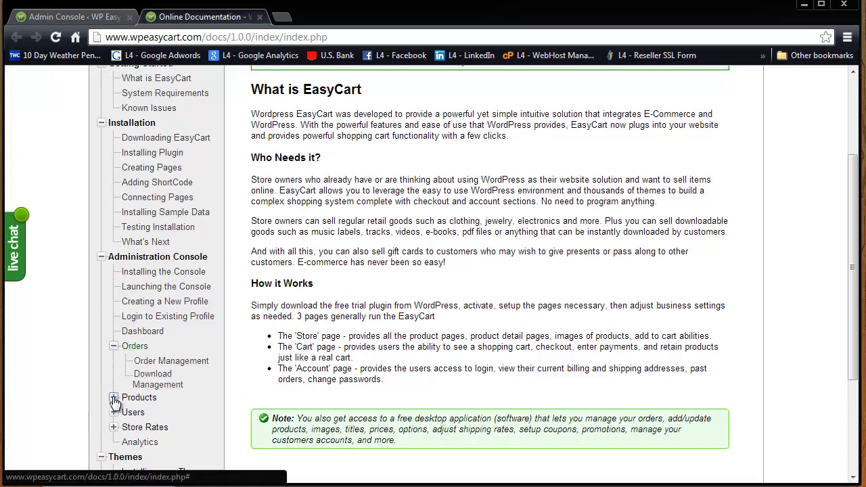
Read the Products > Option System documentation page, then open the Admin Dashboard page
click(115, 398)
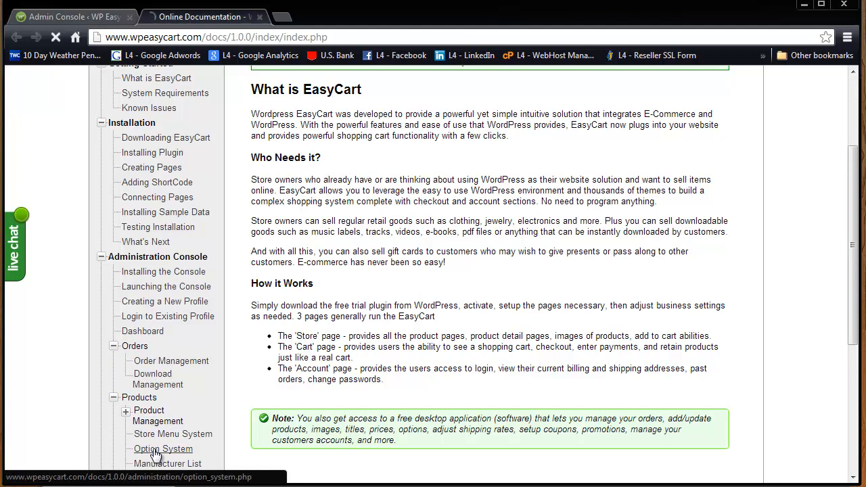
click(163, 448)
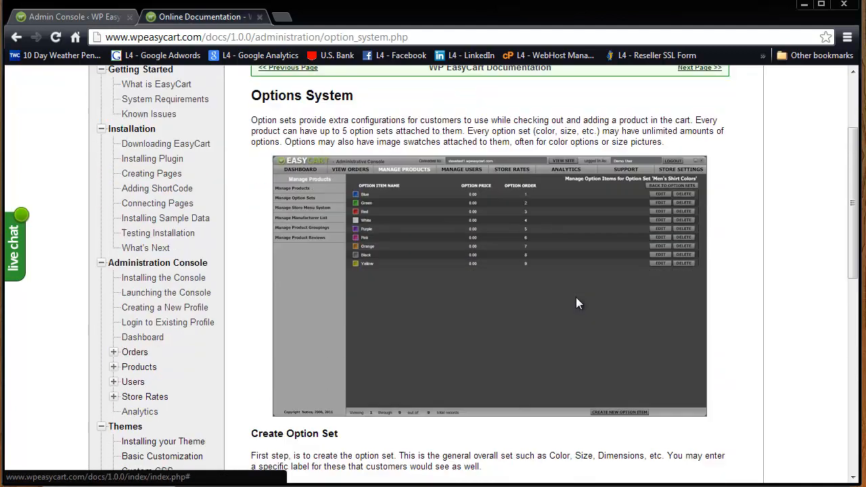
scroll(down, 3)
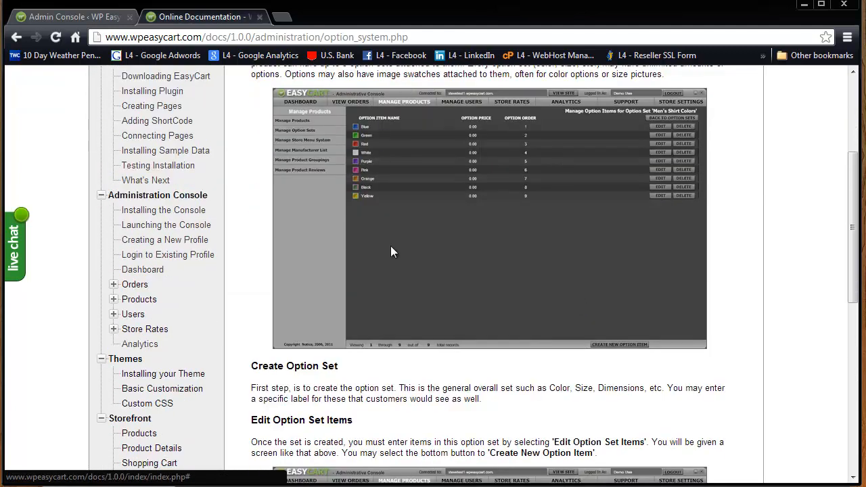
scroll(down, 3)
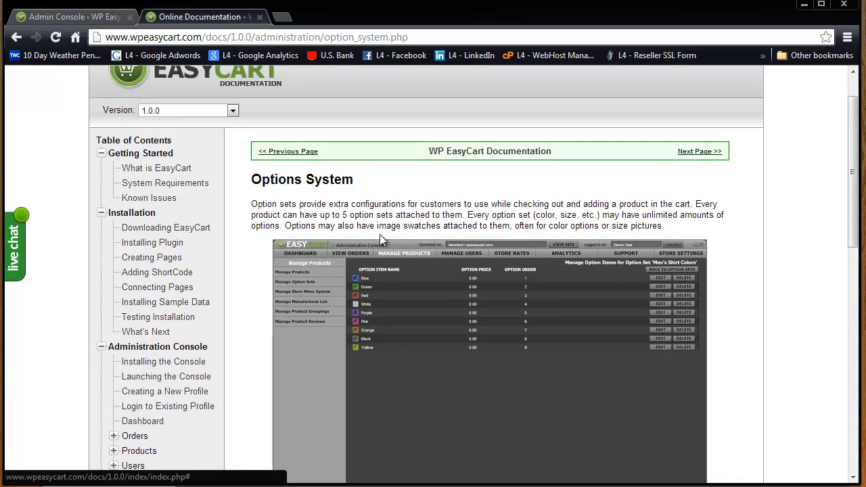
scroll(down, 3)
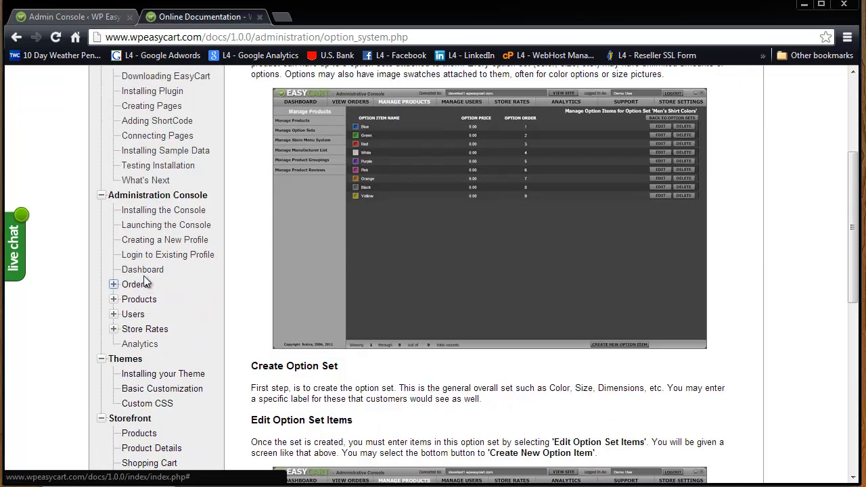
click(142, 269)
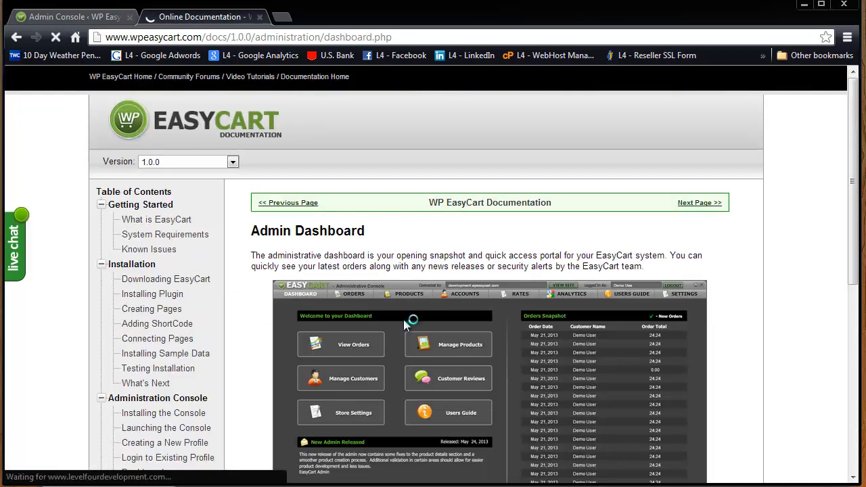
scroll(down, 3)
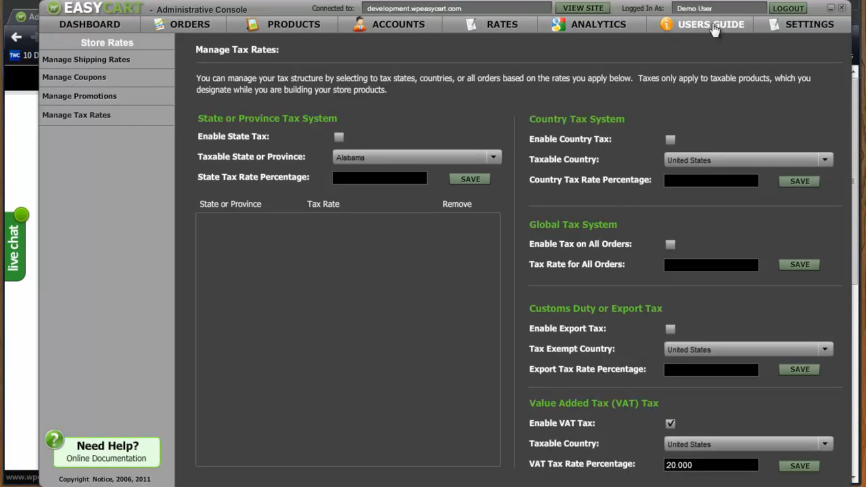
View the console's store settings and current orders list, then return to the documentation
click(810, 25)
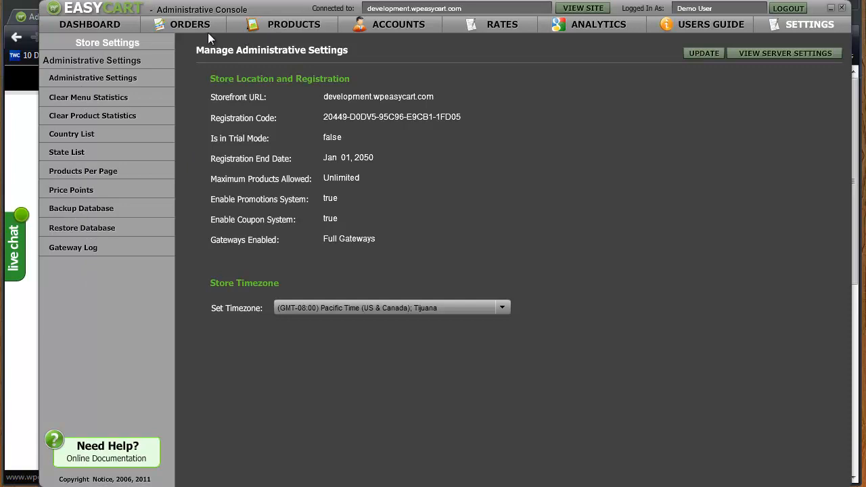
click(190, 24)
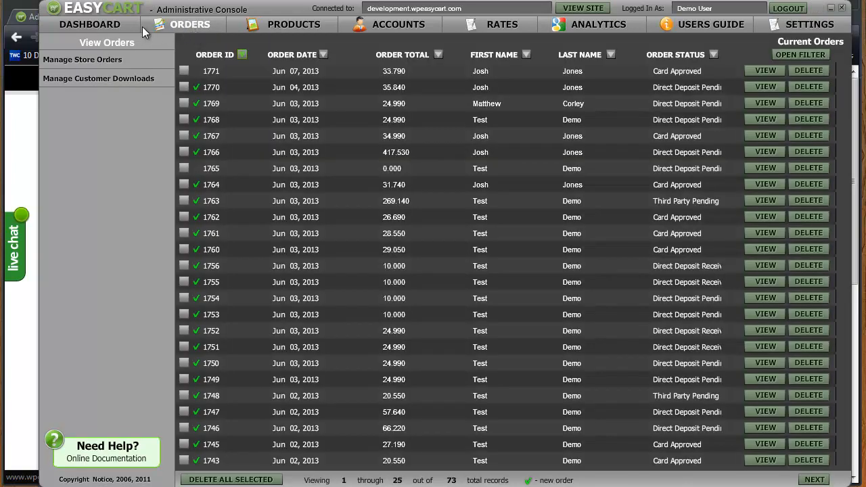
click(90, 24)
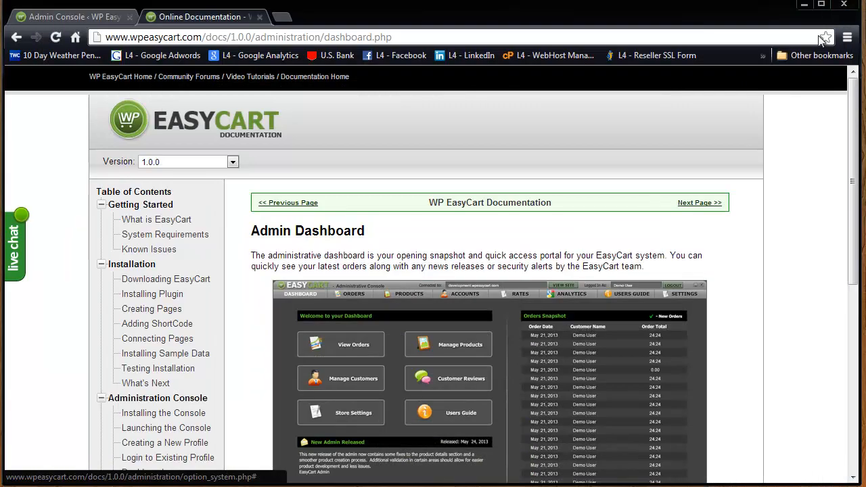
Return to the WordPress Admin Console page showing the desktop installer and iPad version
click(71, 16)
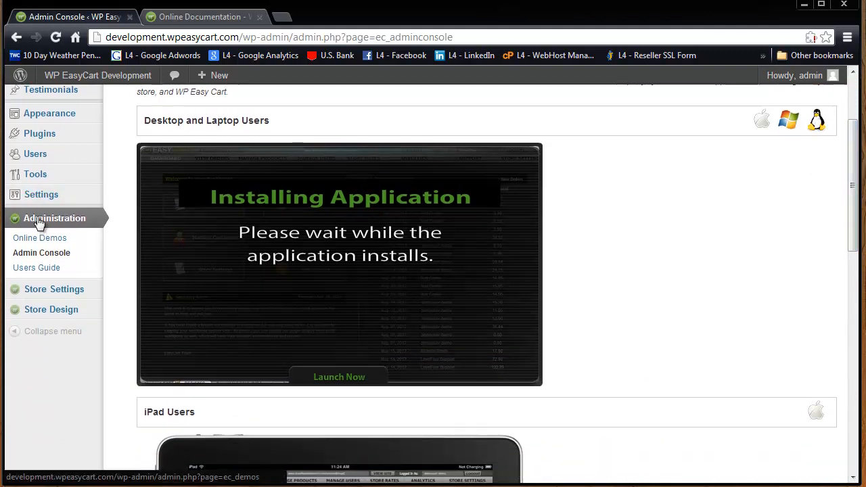
mouse_move(42, 253)
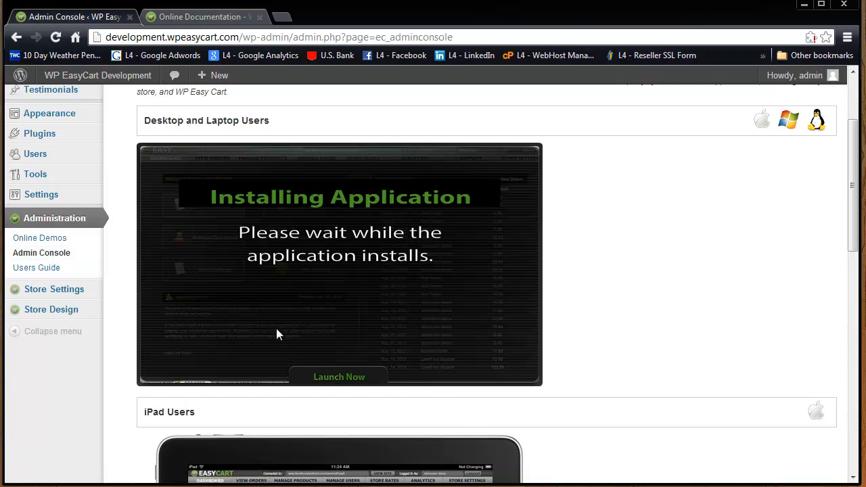
mouse_move(792, 417)
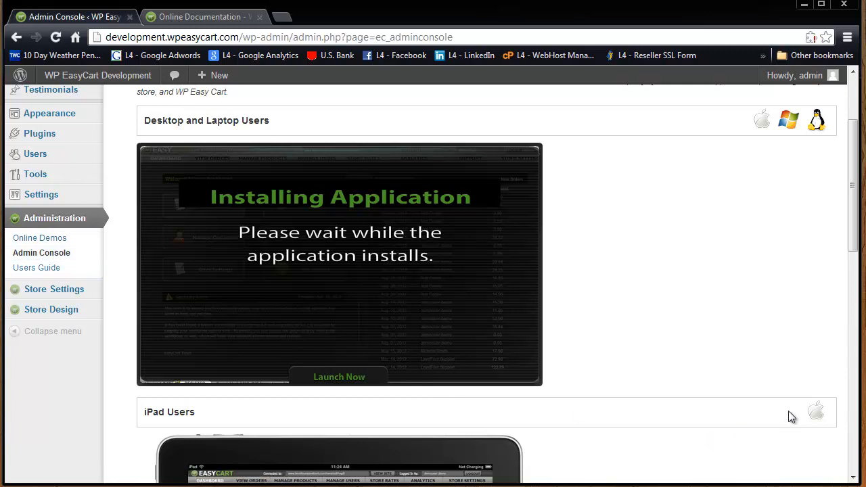
mouse_move(793, 413)
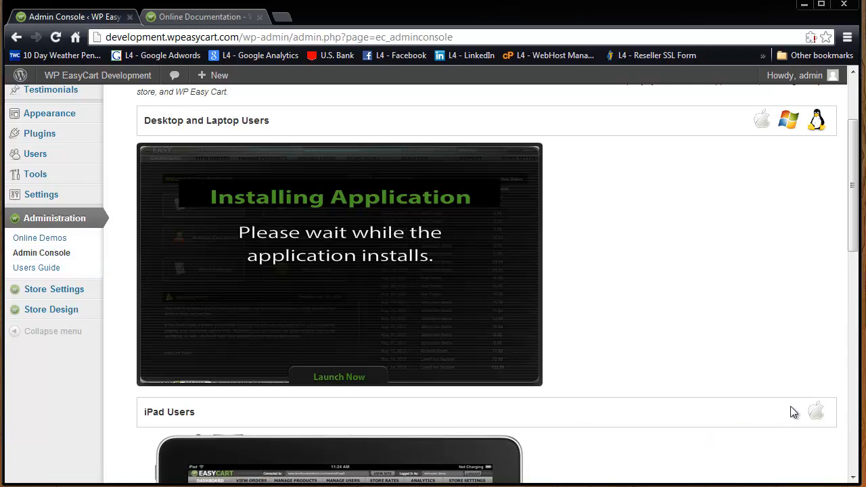